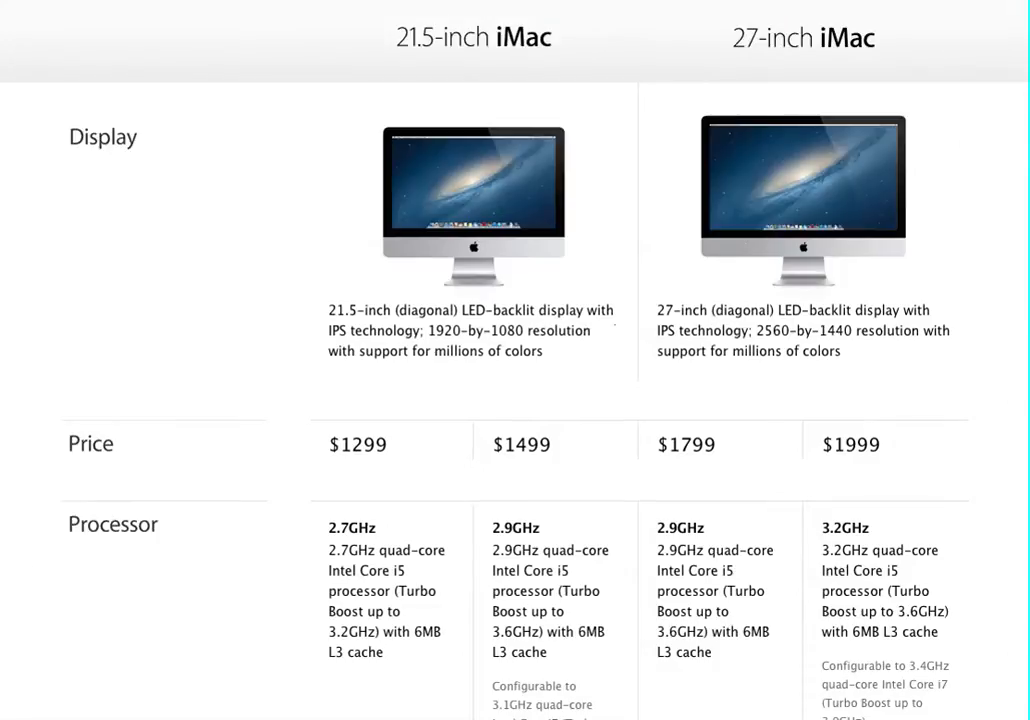
mouse_move(954, 48)
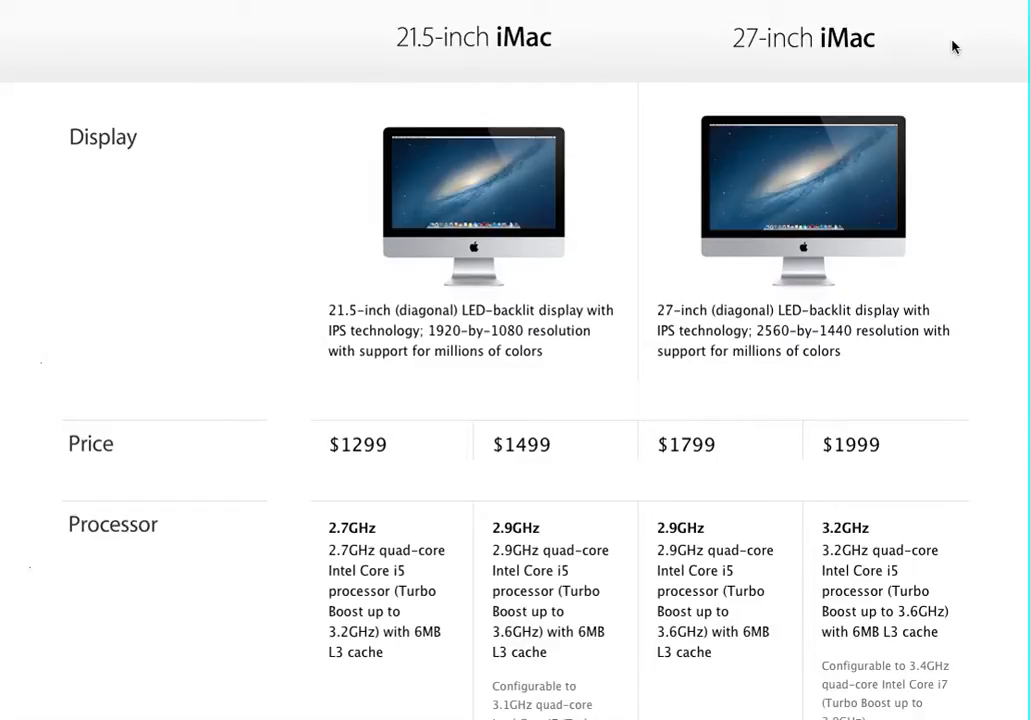
mouse_move(804, 64)
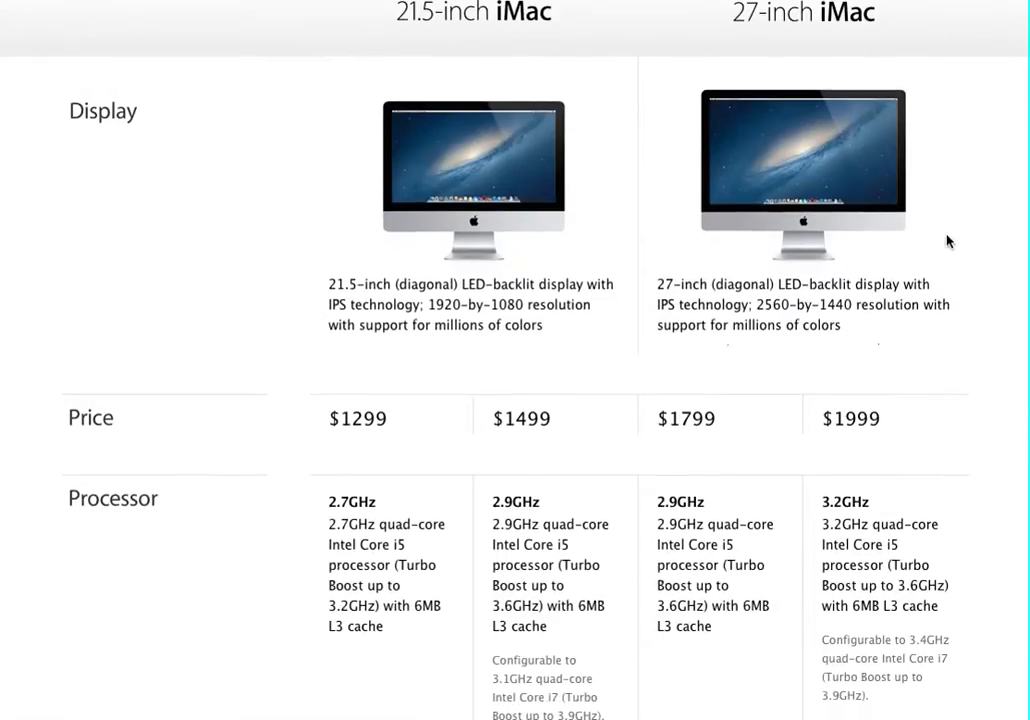
scroll(down, 3)
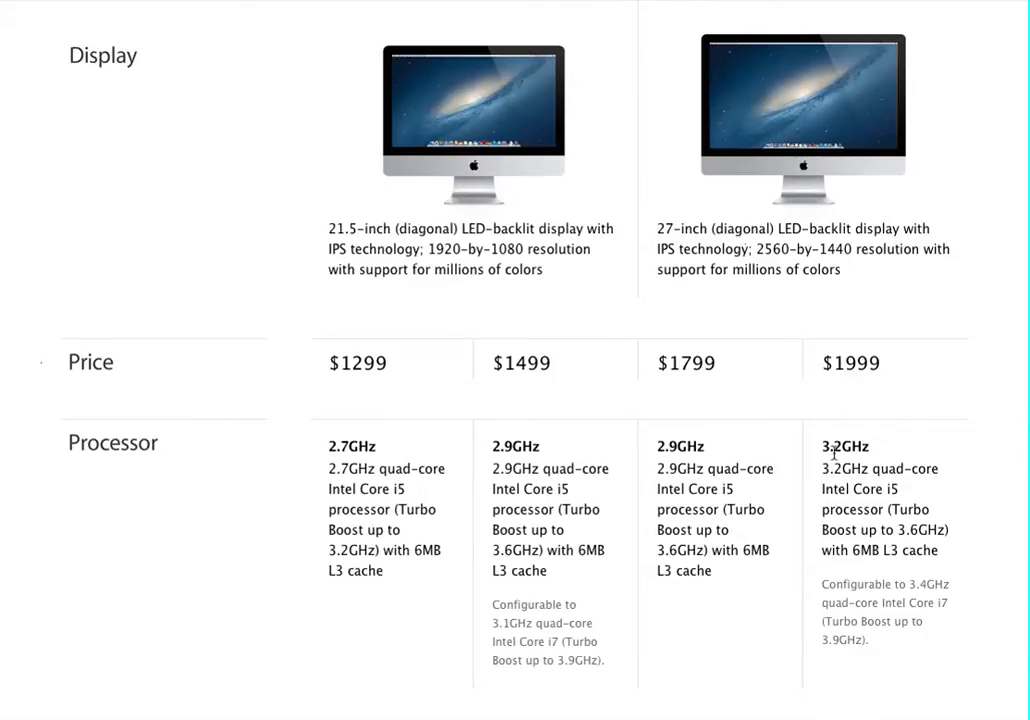
mouse_move(978, 572)
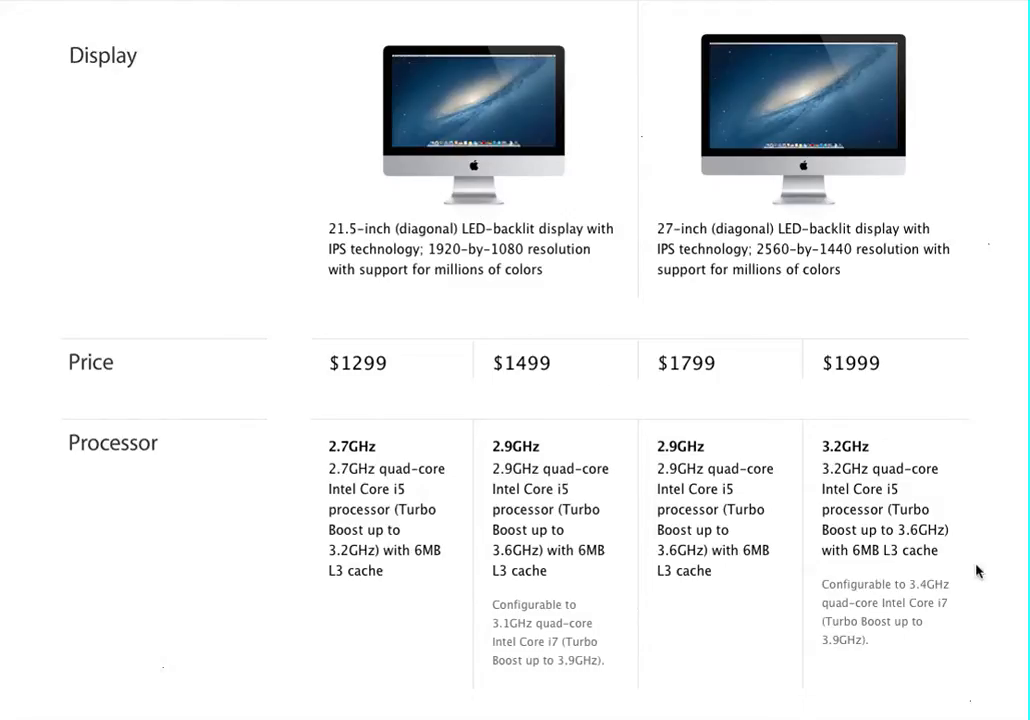
scroll(down, 3)
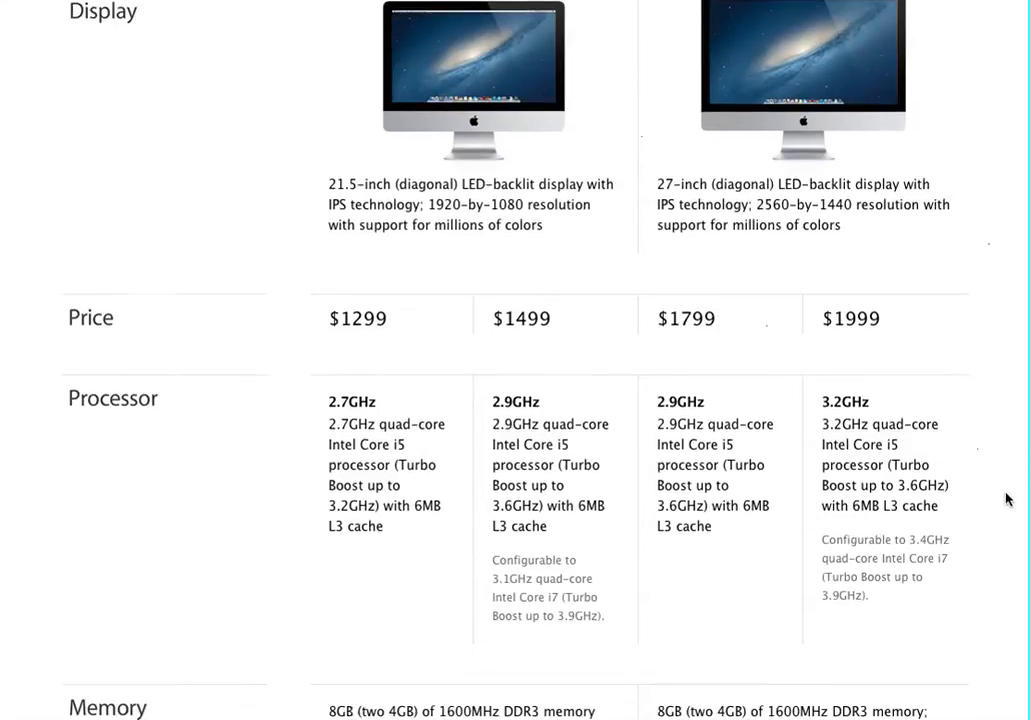
scroll(down, 3)
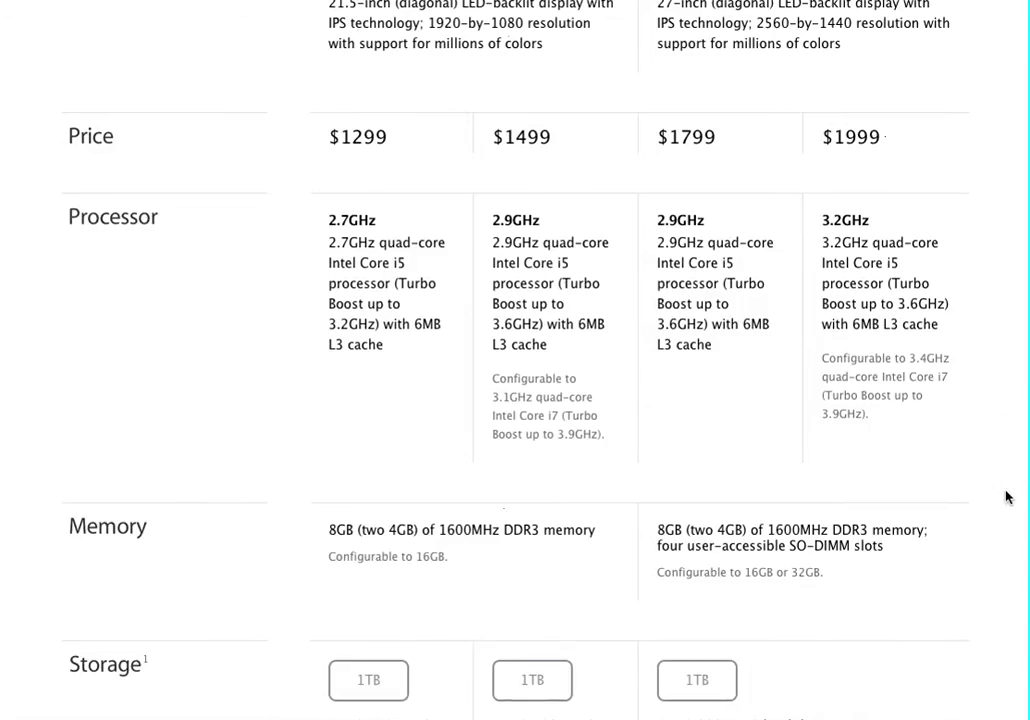
scroll(down, 3)
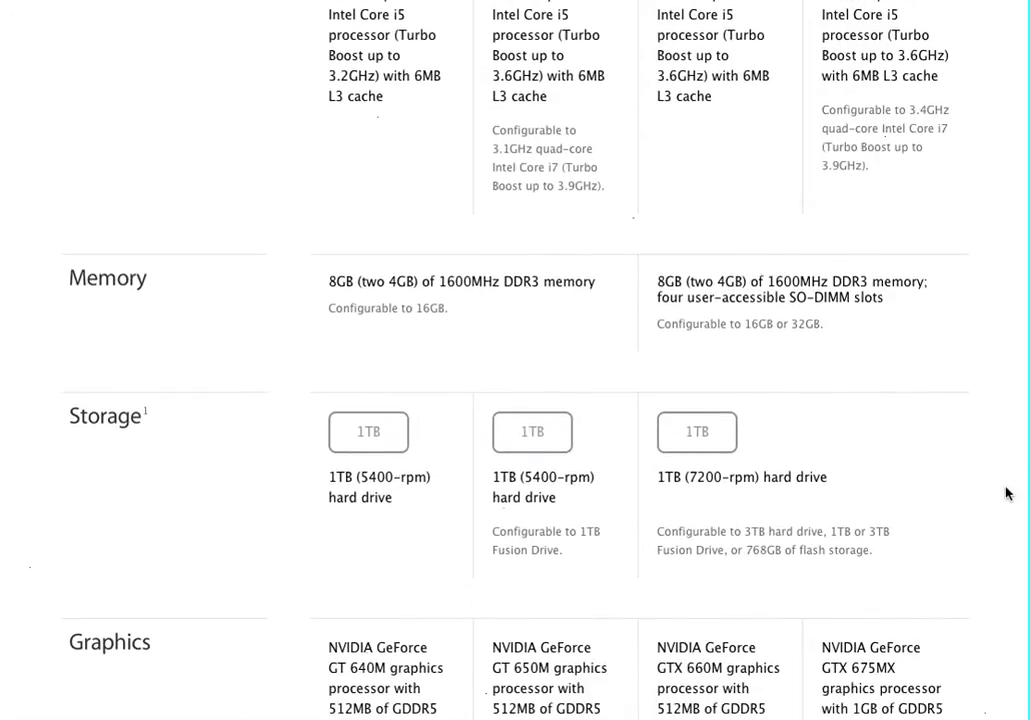
mouse_move(804, 318)
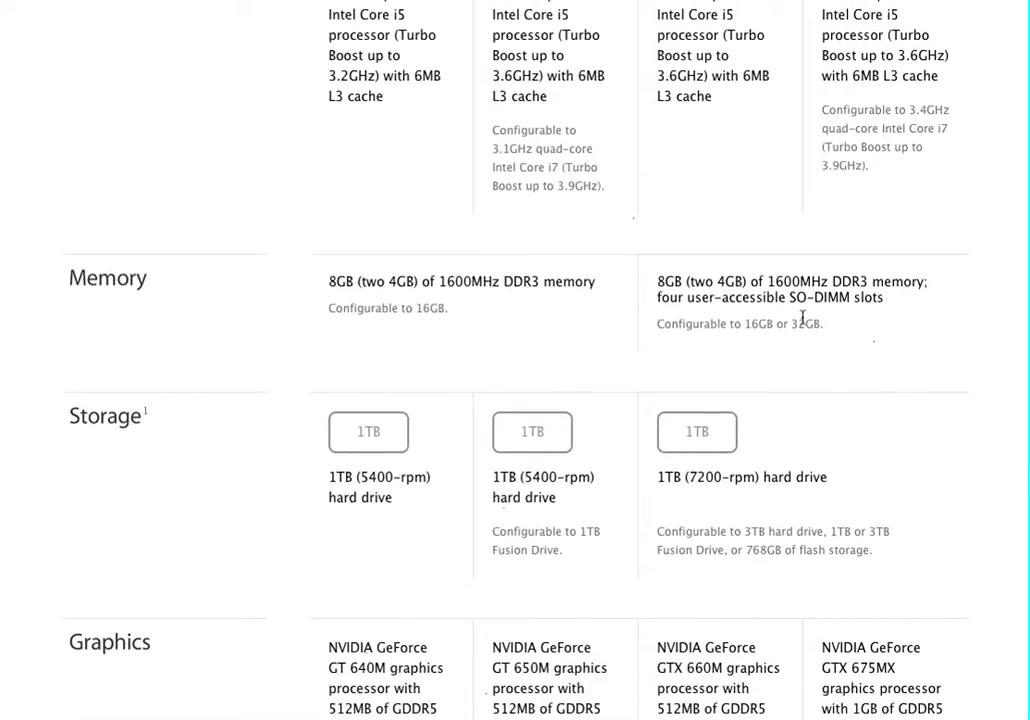
mouse_move(682, 290)
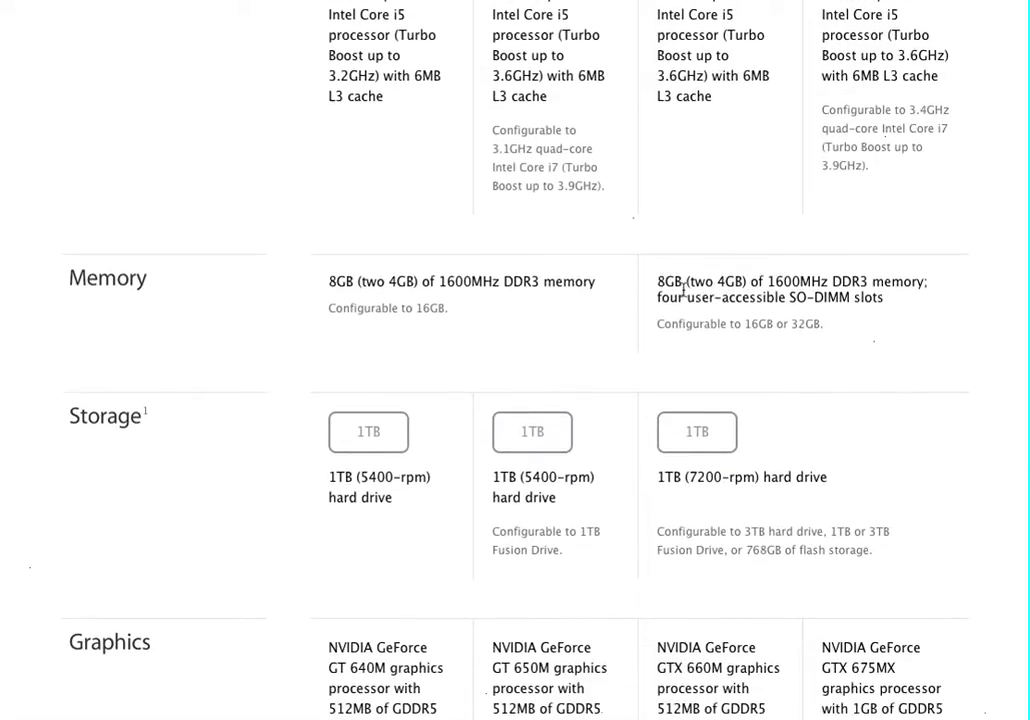
mouse_move(700, 340)
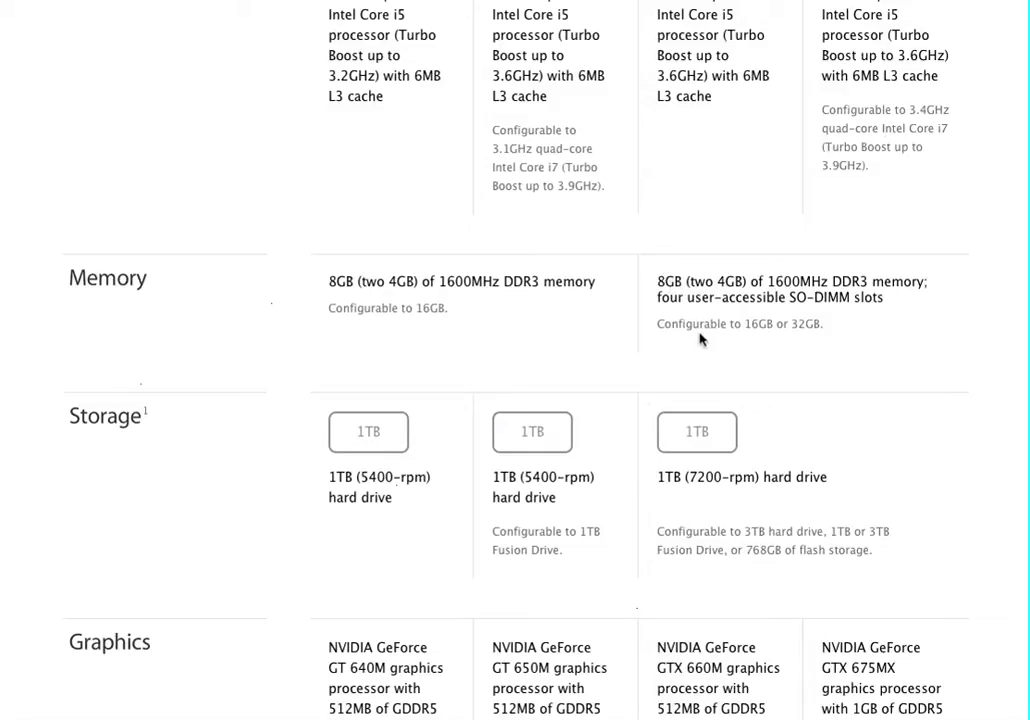
mouse_move(800, 338)
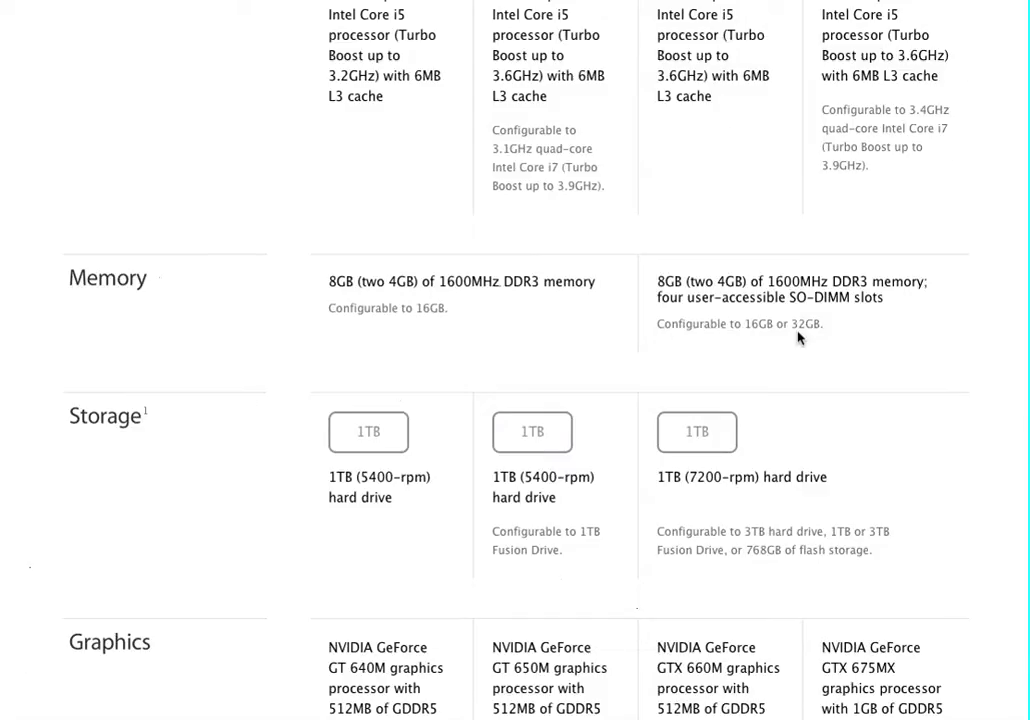
mouse_move(800, 338)
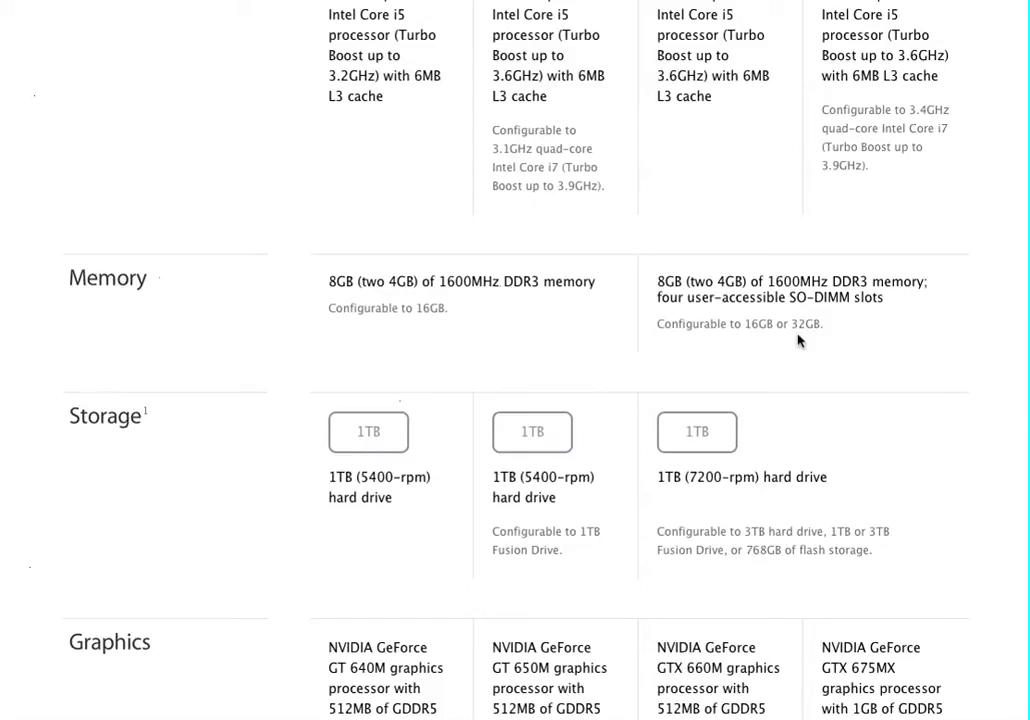
mouse_move(912, 348)
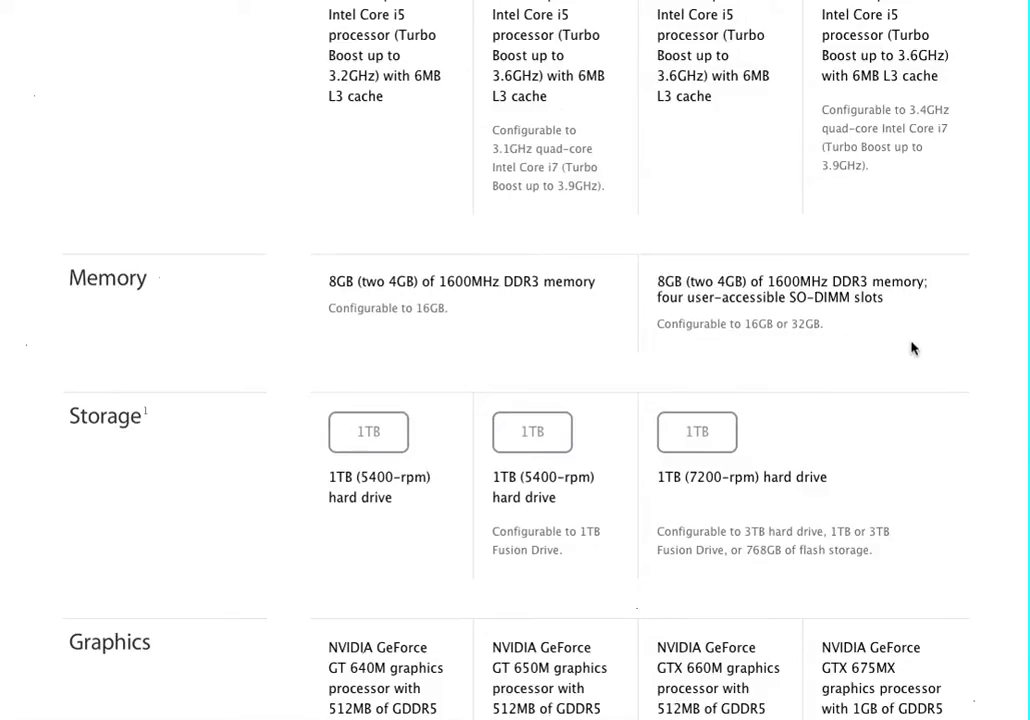
scroll(down, 3)
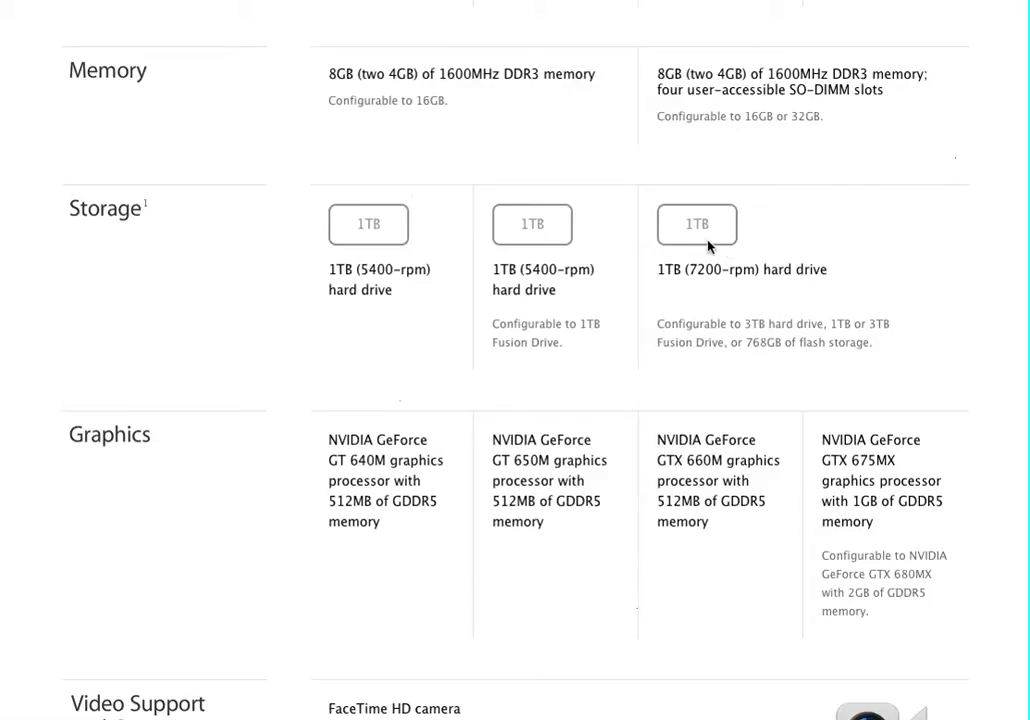
mouse_move(880, 308)
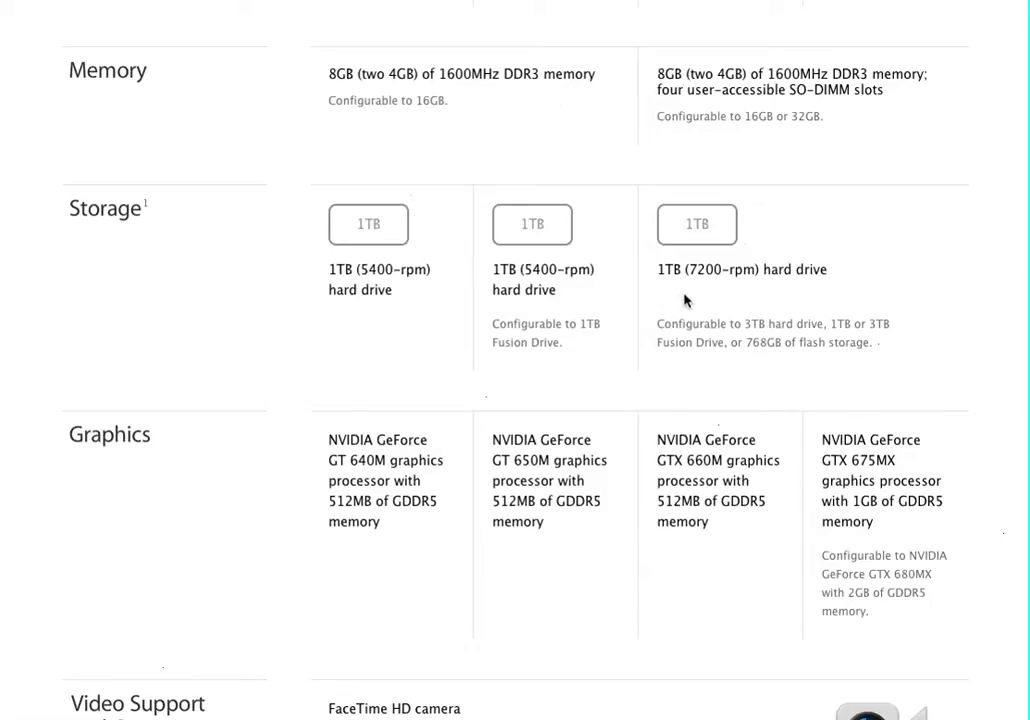
mouse_move(906, 296)
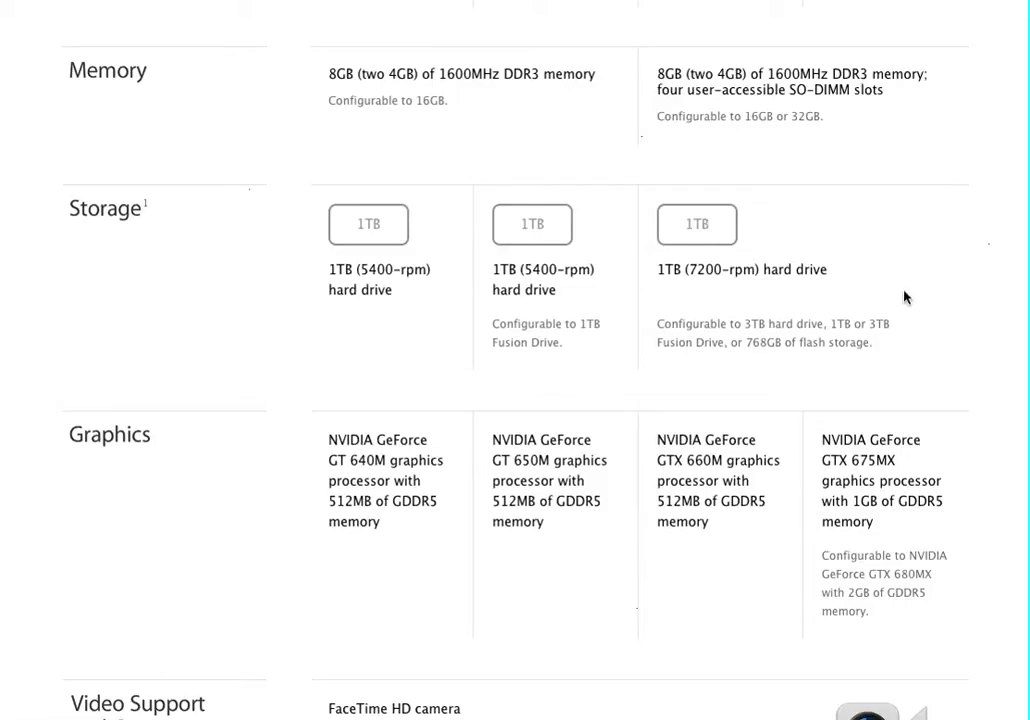
mouse_move(768, 344)
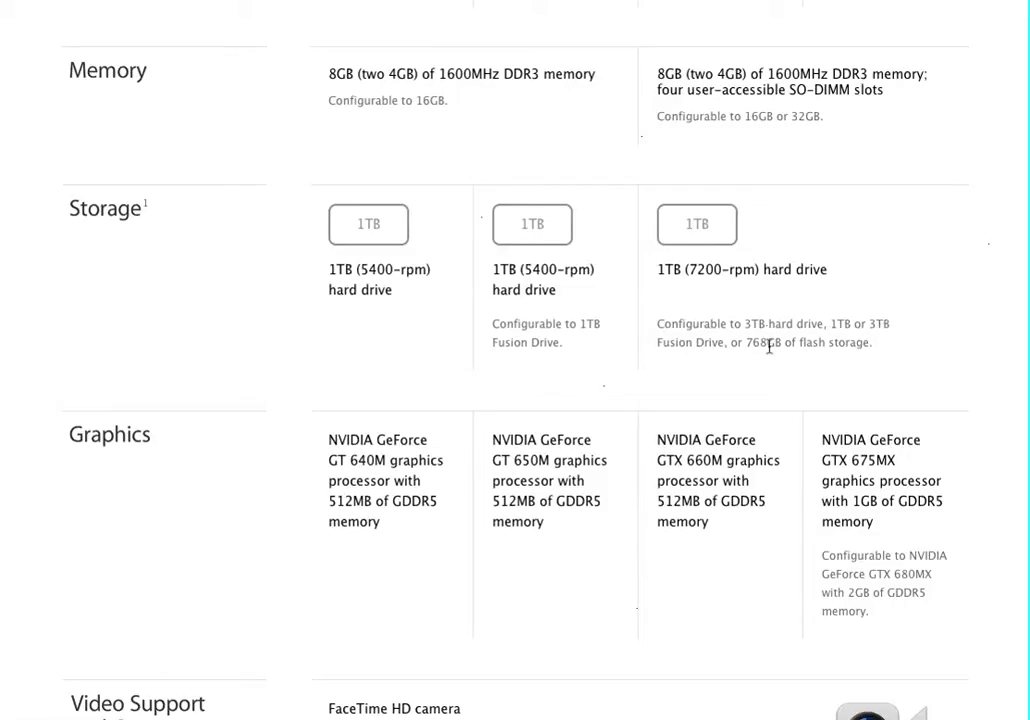
mouse_move(880, 344)
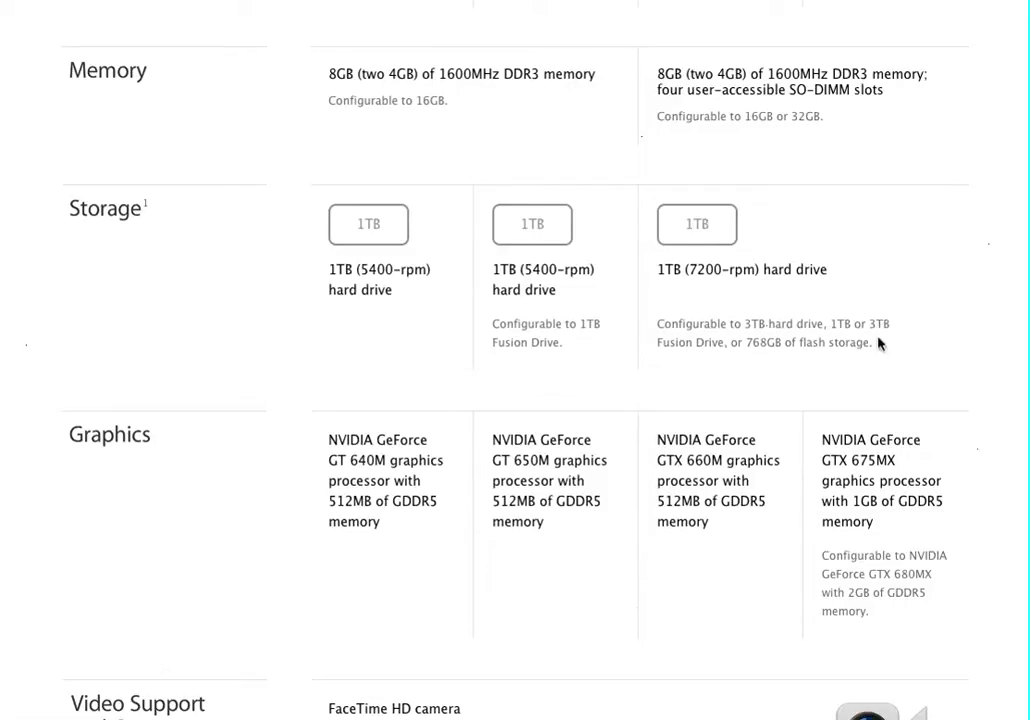
mouse_move(884, 330)
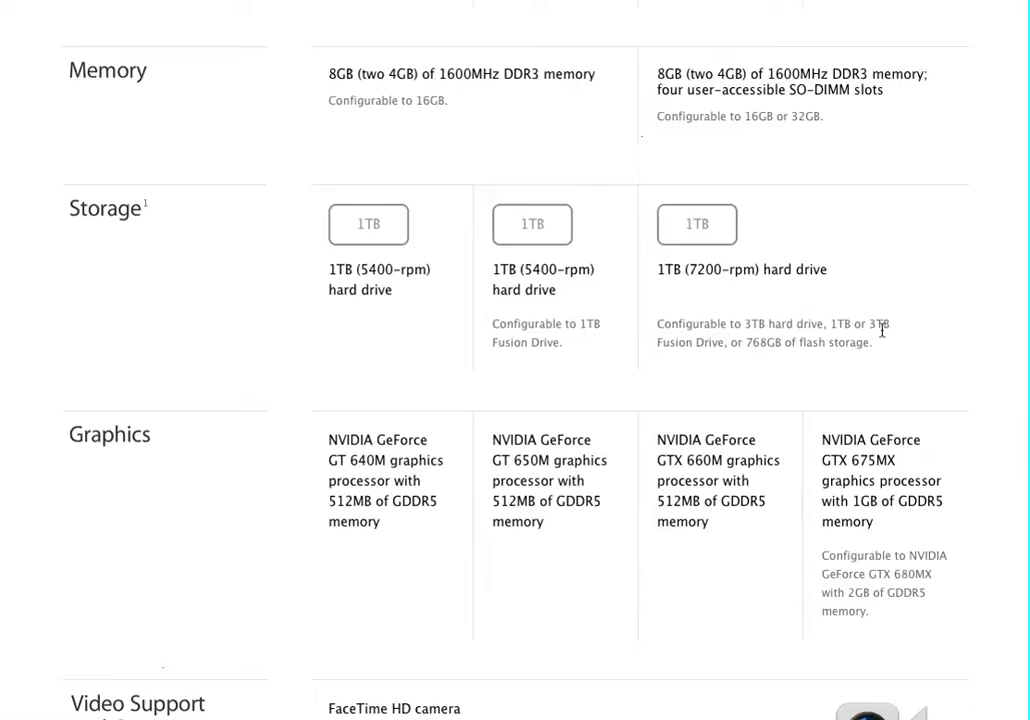
mouse_move(872, 328)
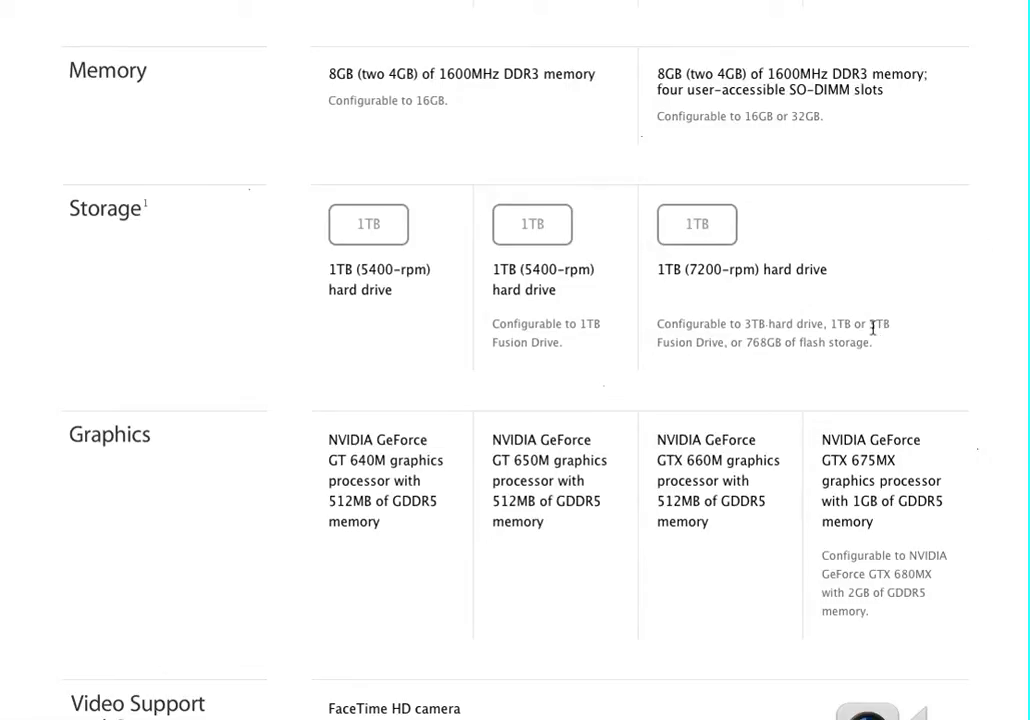
mouse_move(896, 332)
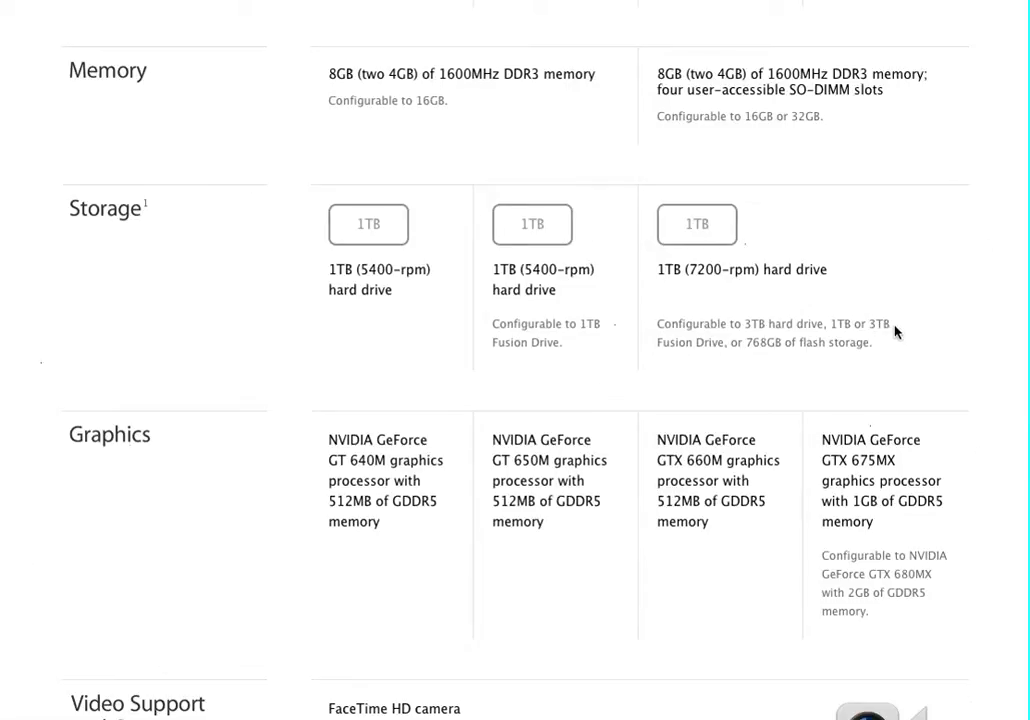
mouse_move(748, 372)
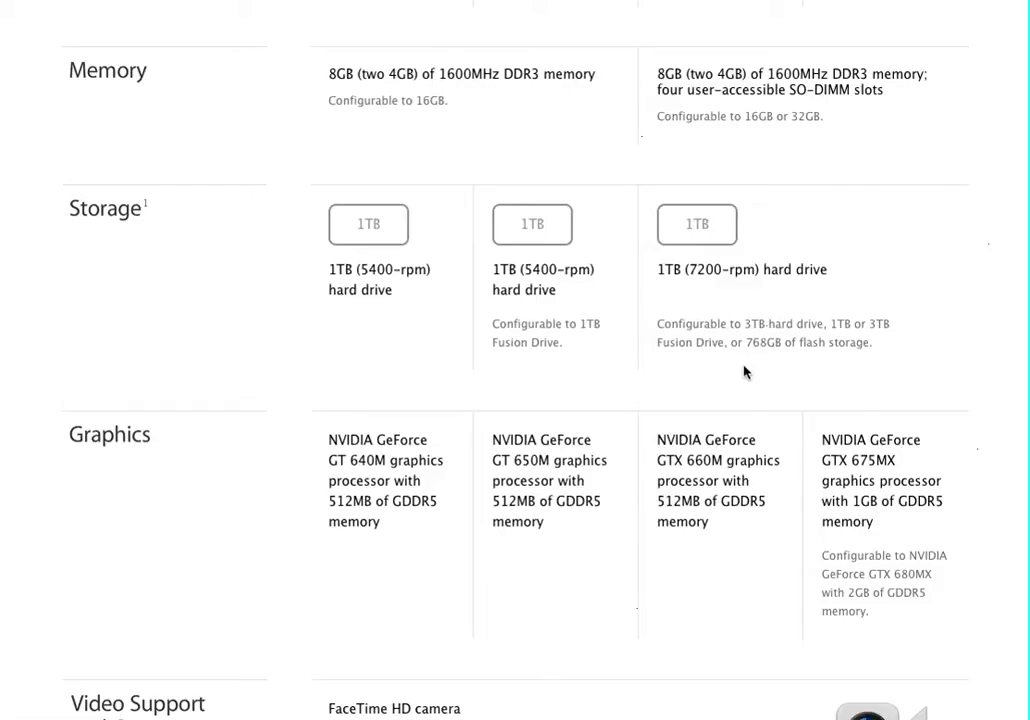
mouse_move(710, 372)
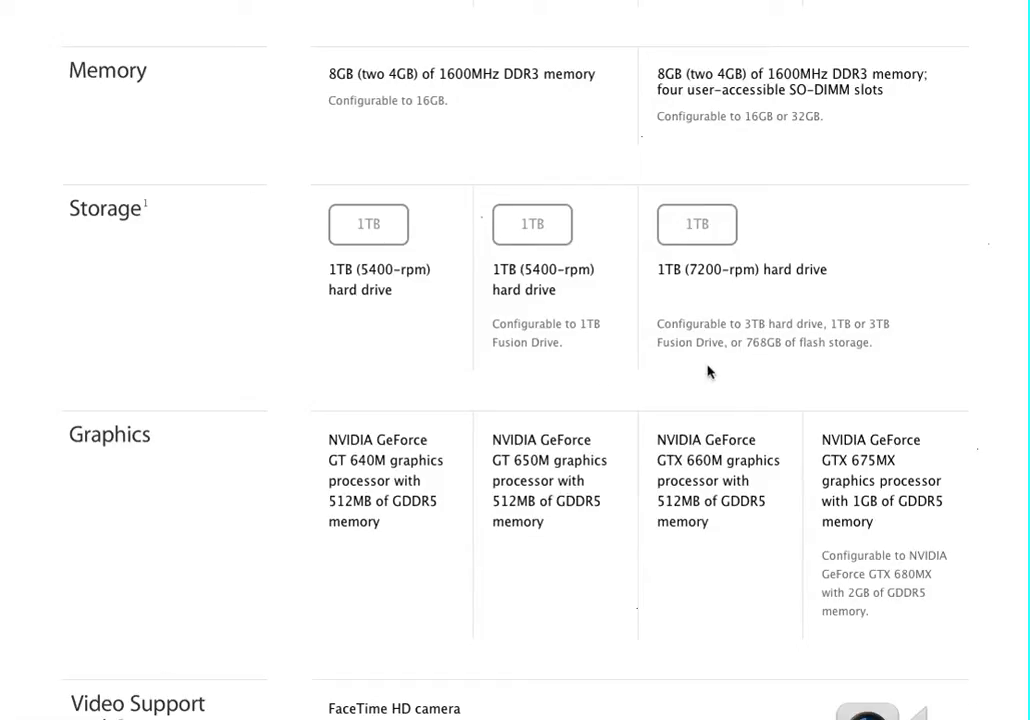
mouse_move(682, 352)
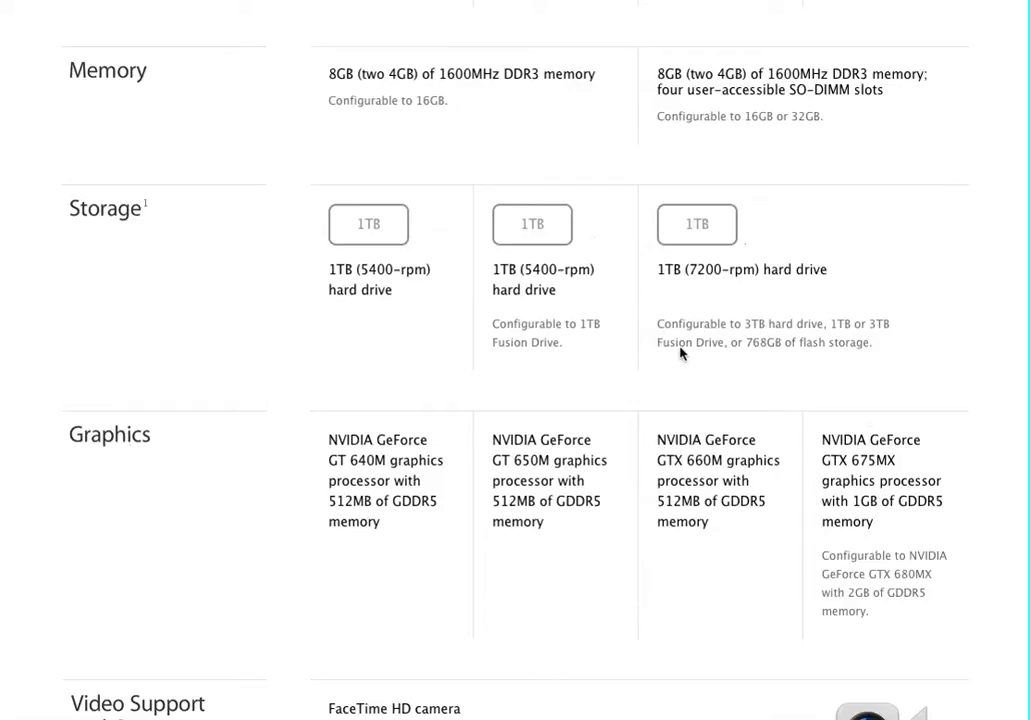
mouse_move(680, 356)
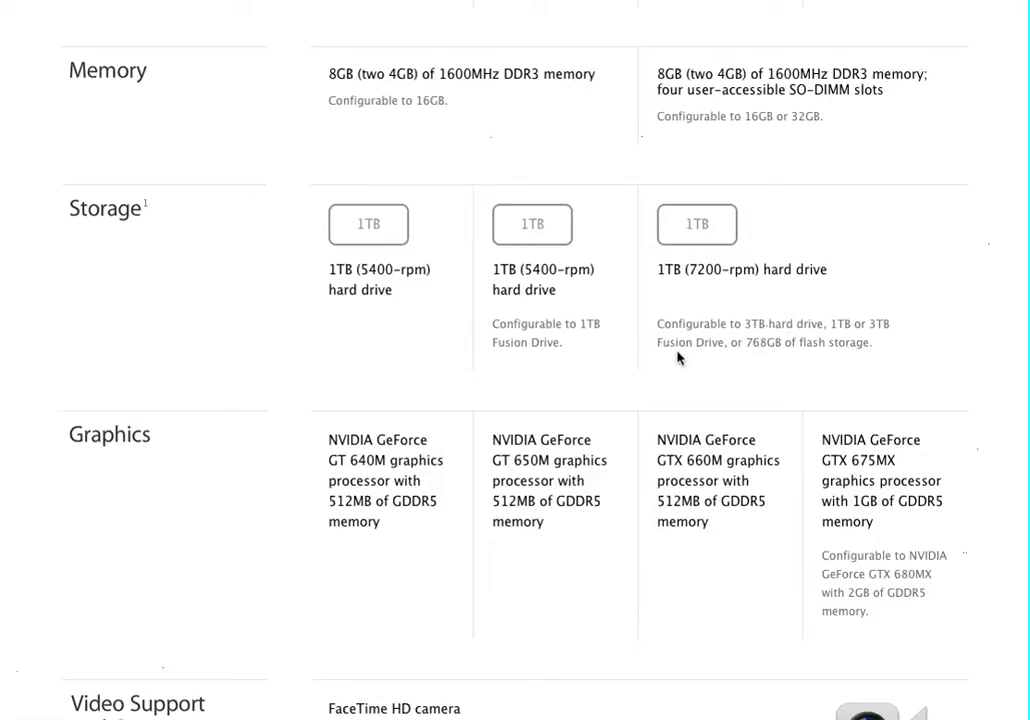
mouse_move(886, 340)
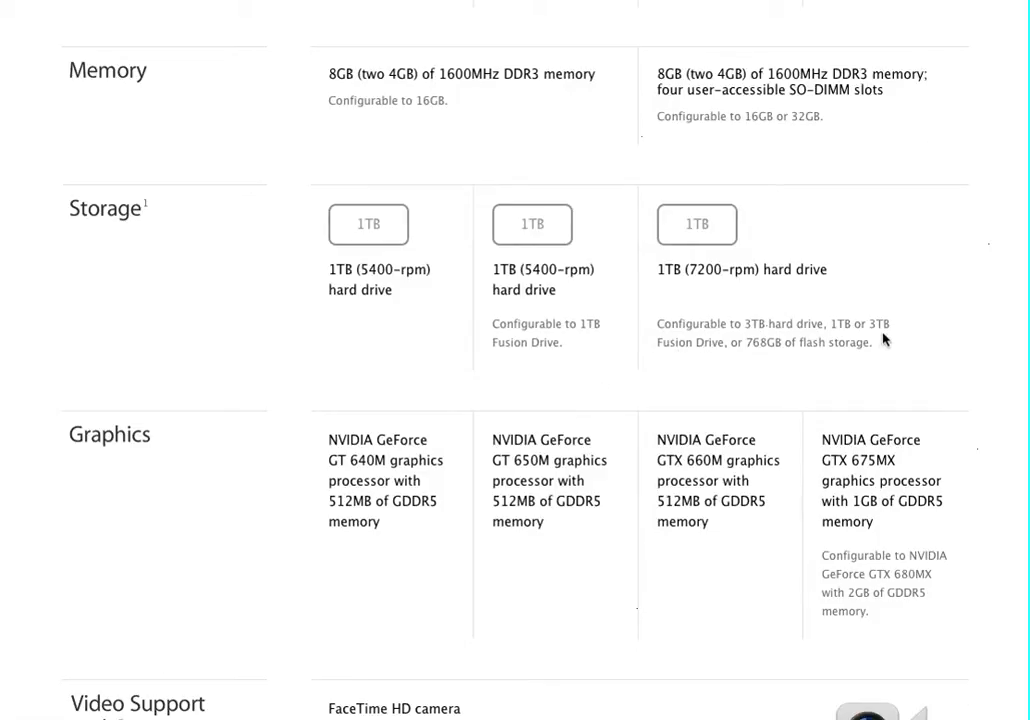
mouse_move(888, 332)
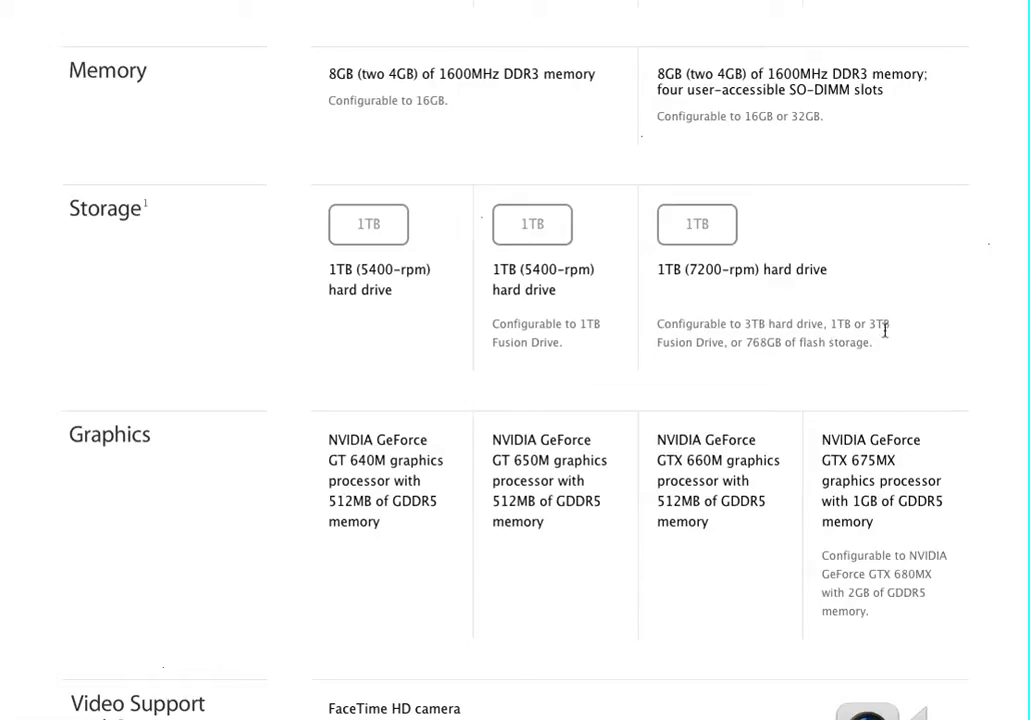
mouse_move(876, 340)
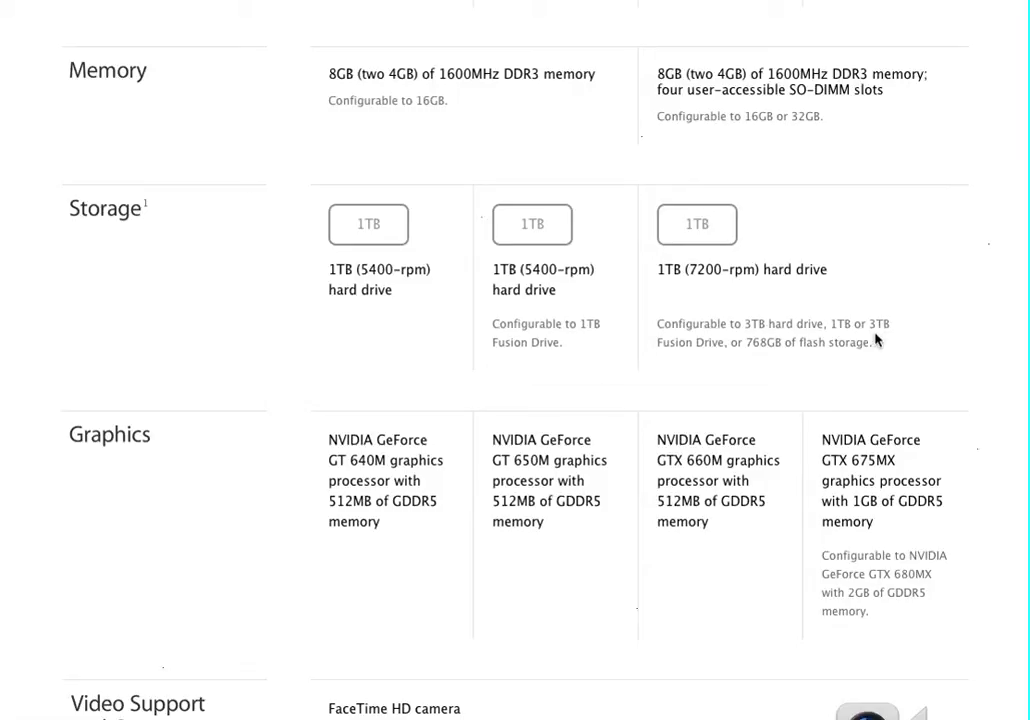
mouse_move(856, 340)
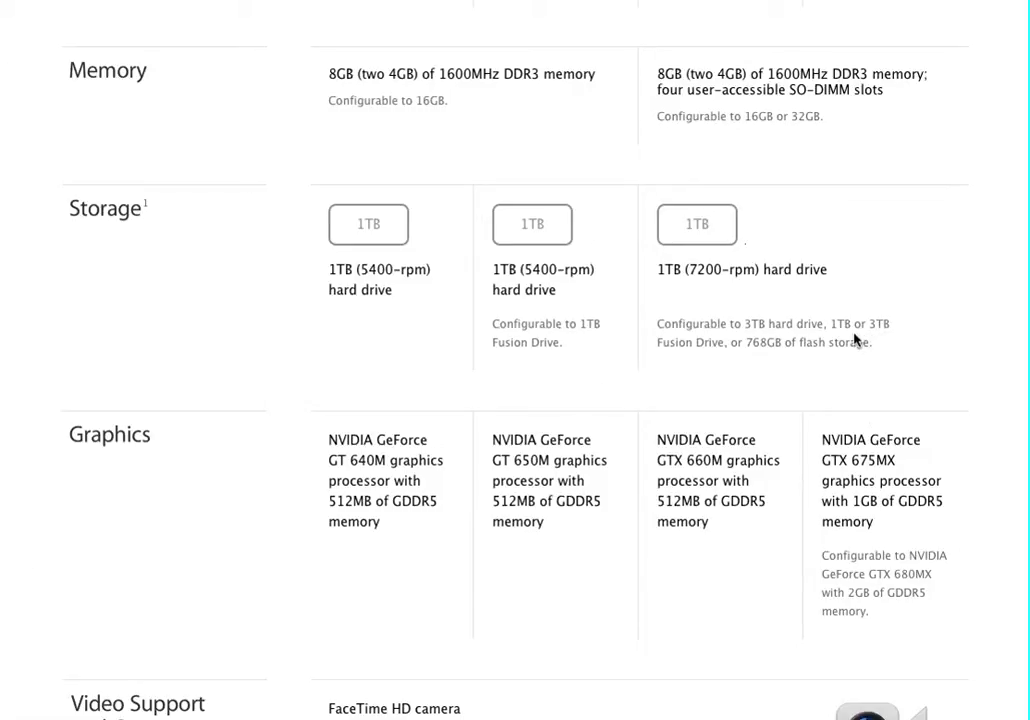
mouse_move(884, 340)
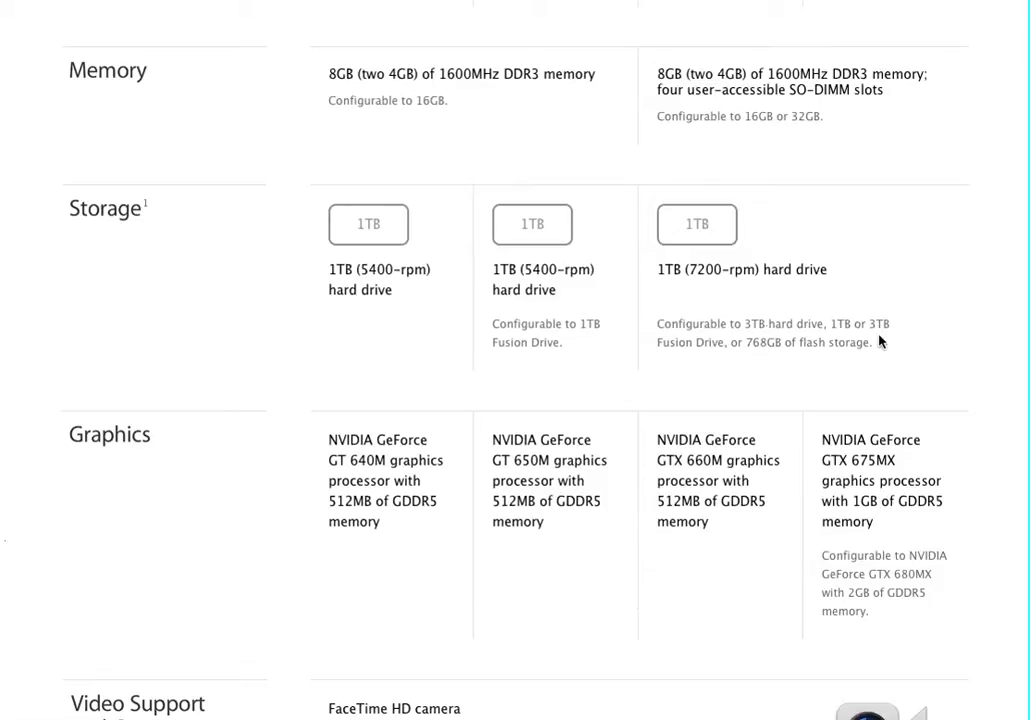
mouse_move(884, 330)
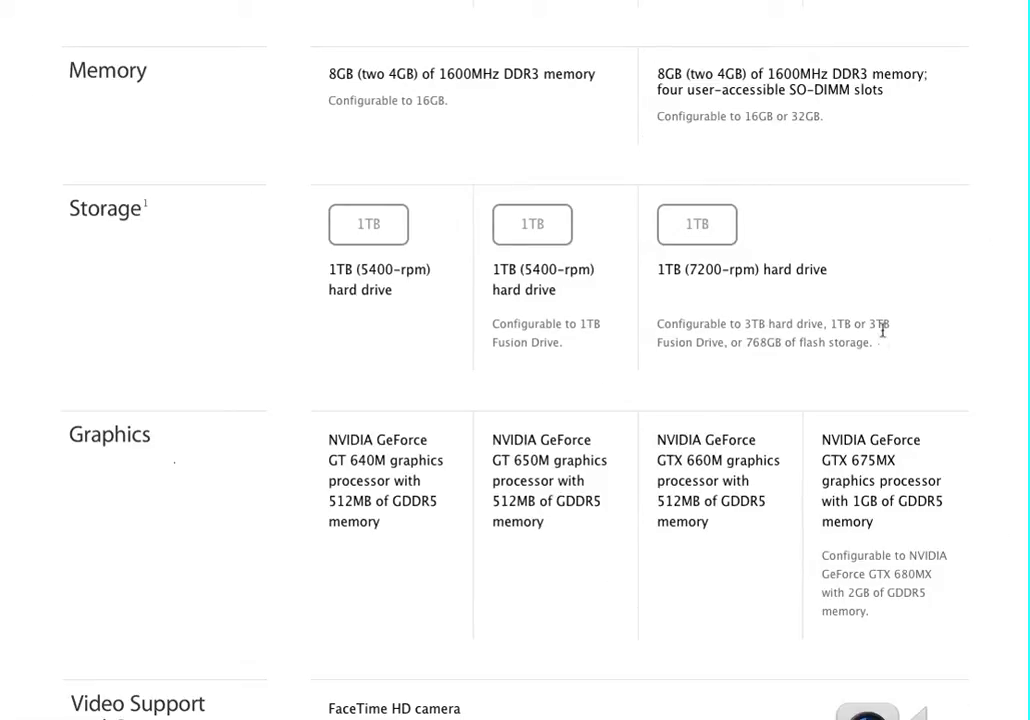
mouse_move(898, 328)
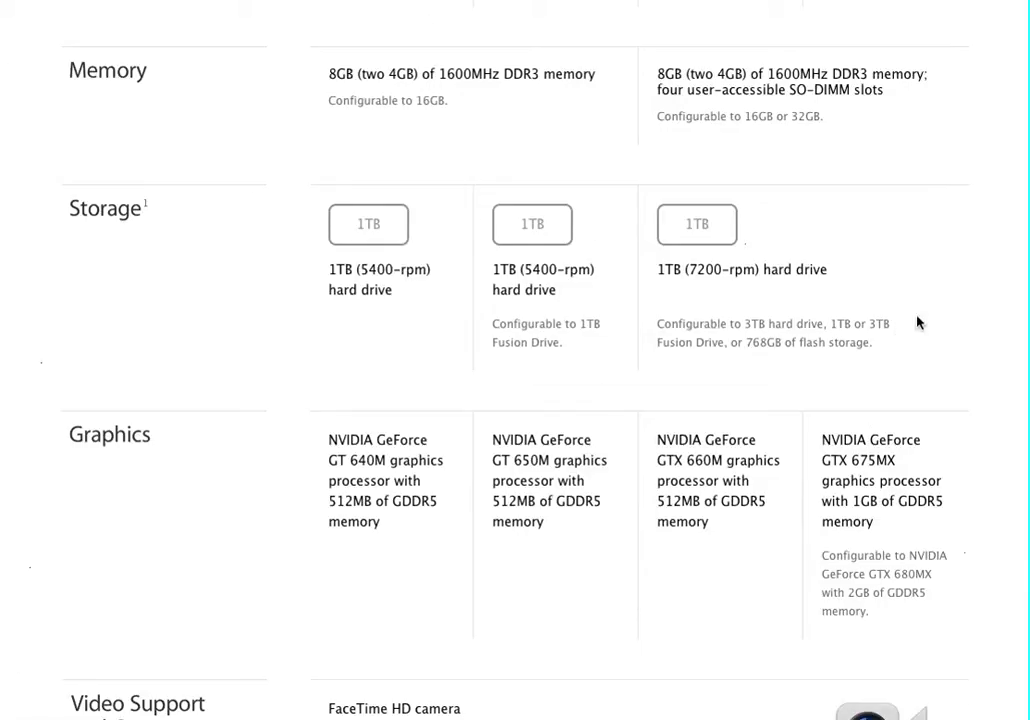
mouse_move(926, 314)
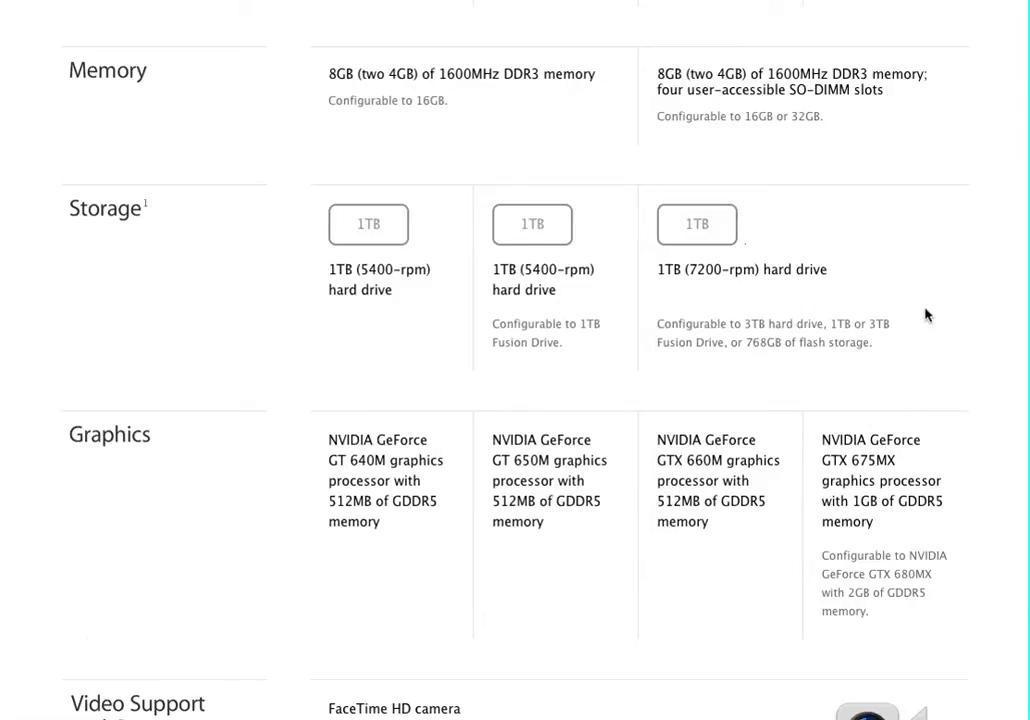
scroll(down, 3)
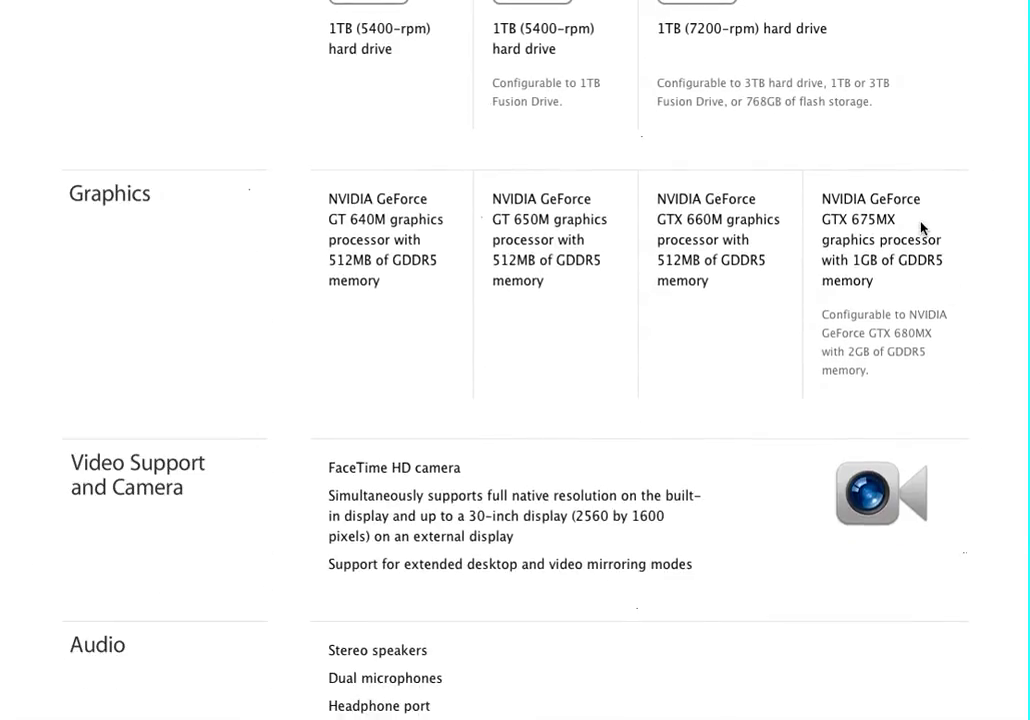
mouse_move(898, 288)
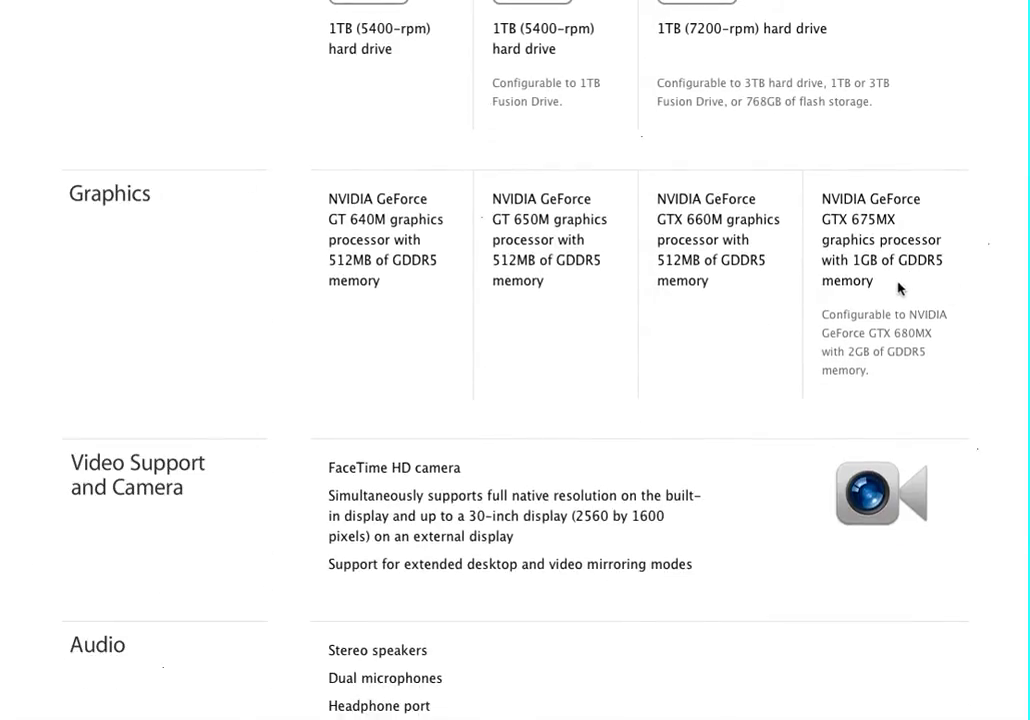
mouse_move(880, 372)
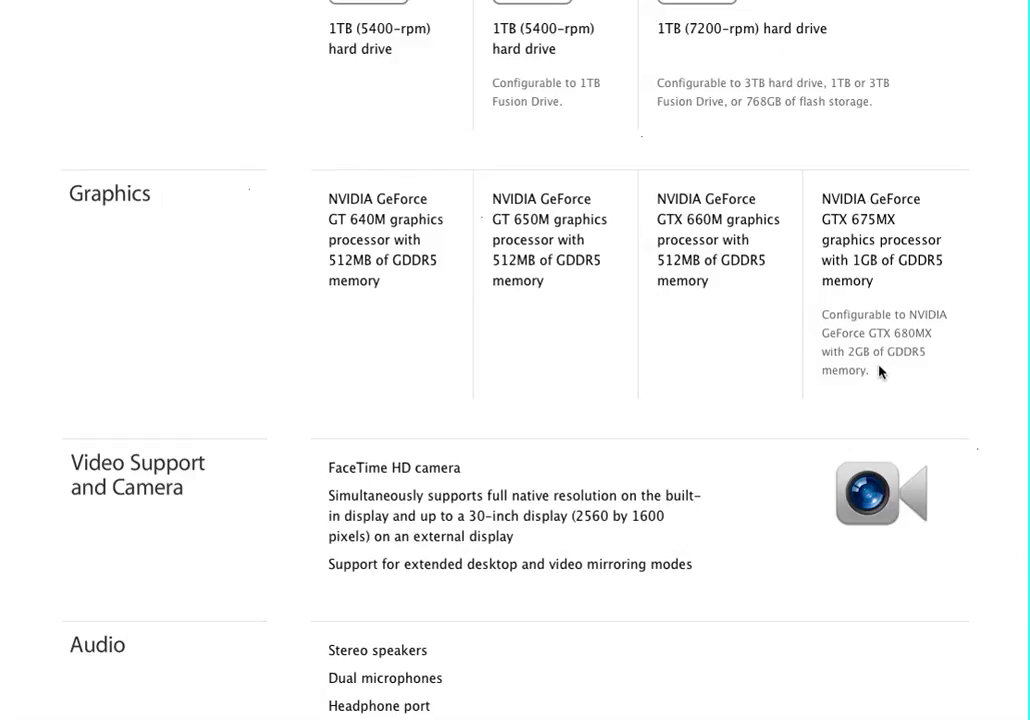
scroll(down, 3)
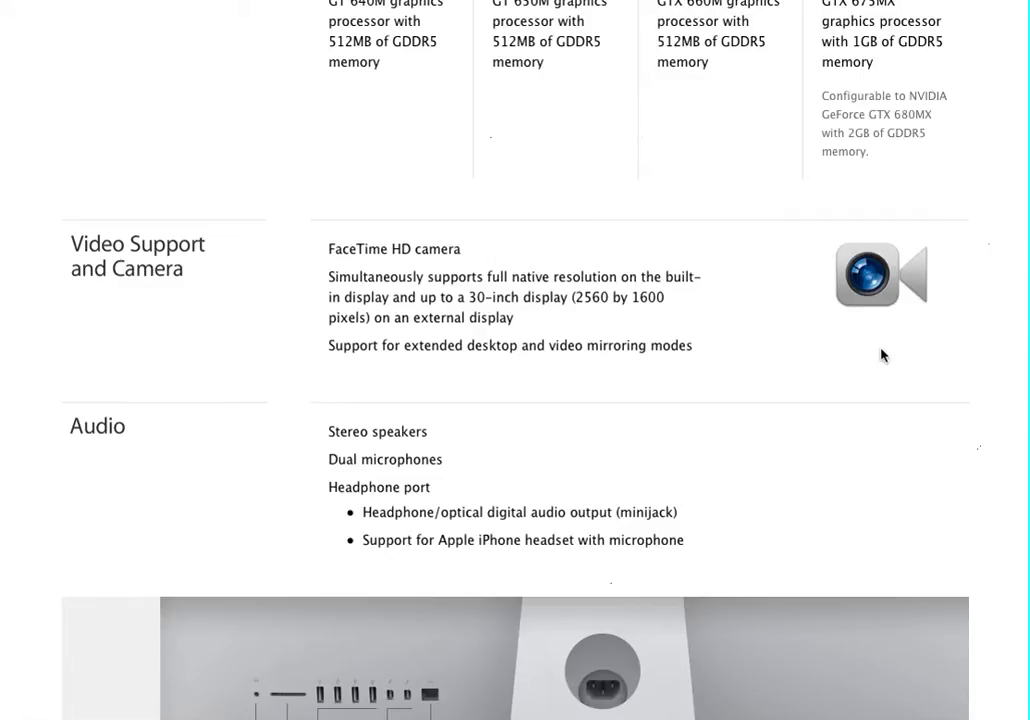
mouse_move(896, 362)
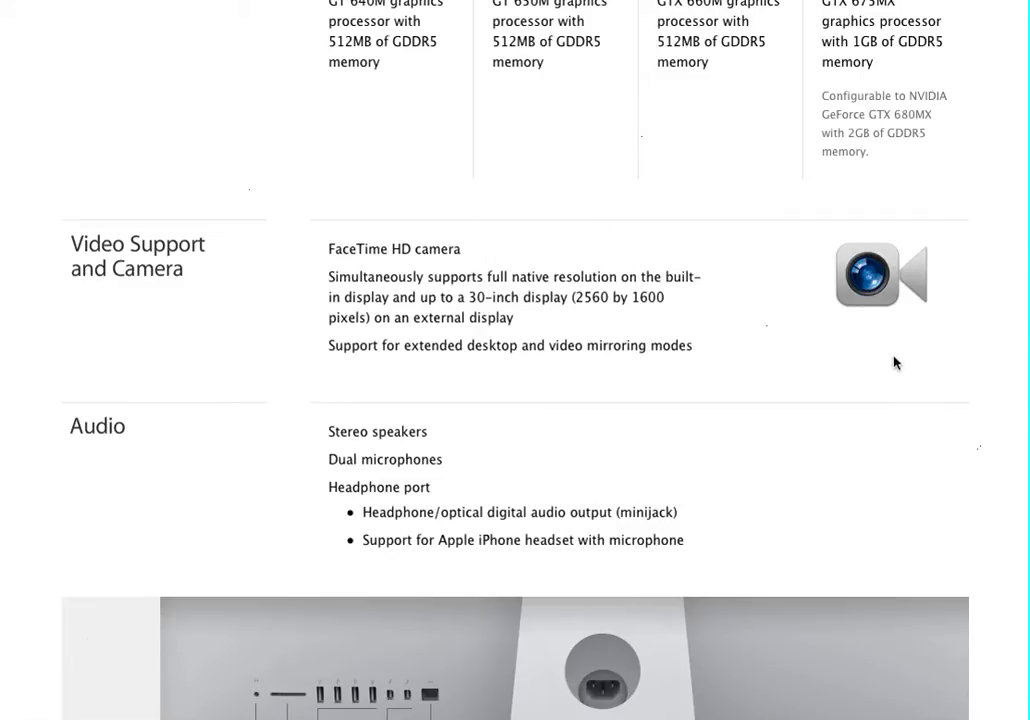
scroll(down, 3)
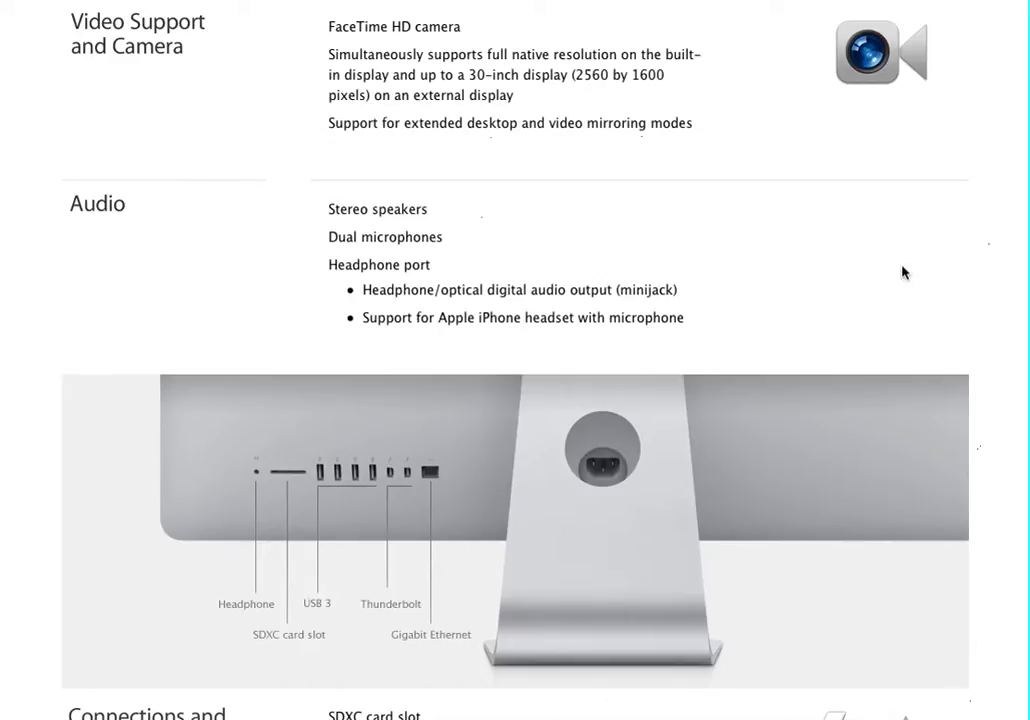
mouse_move(488, 210)
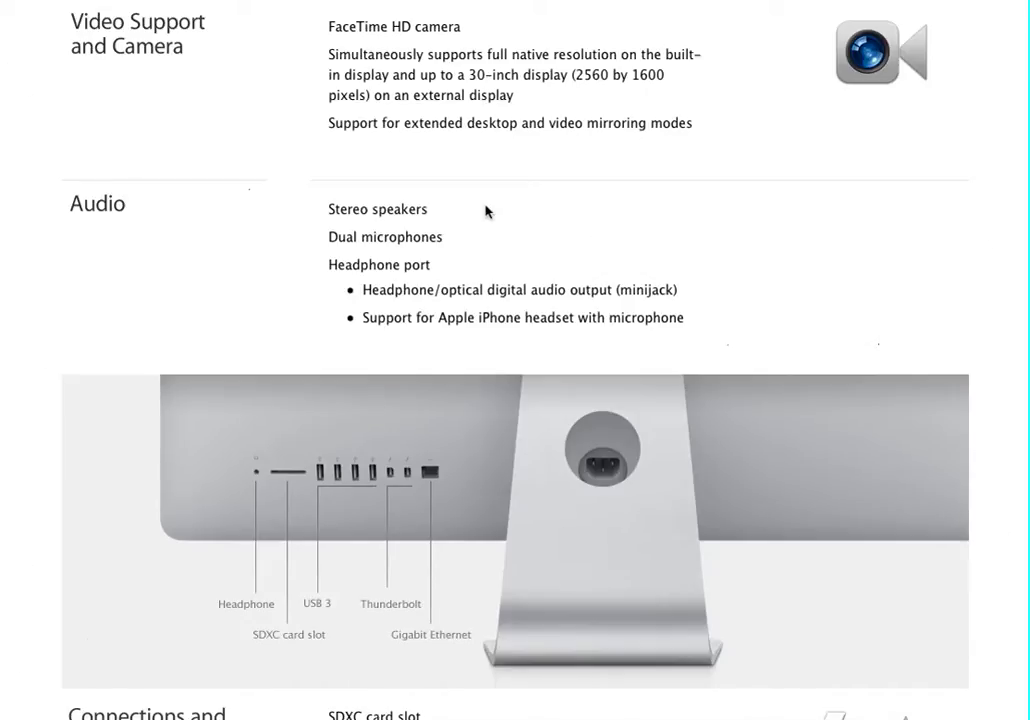
mouse_move(464, 244)
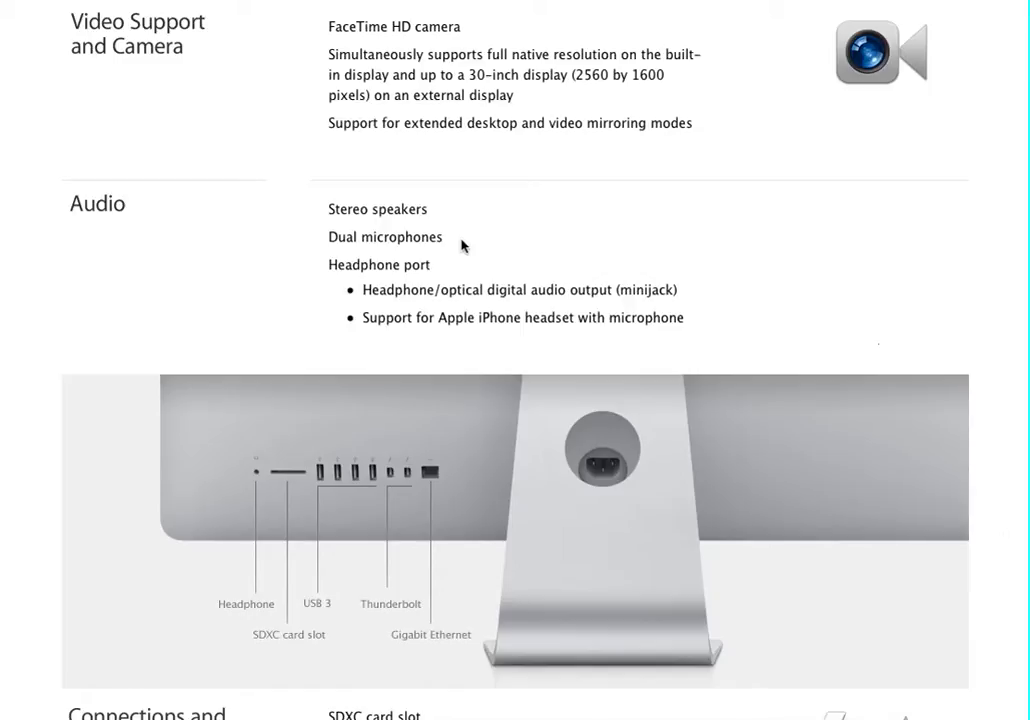
mouse_move(468, 268)
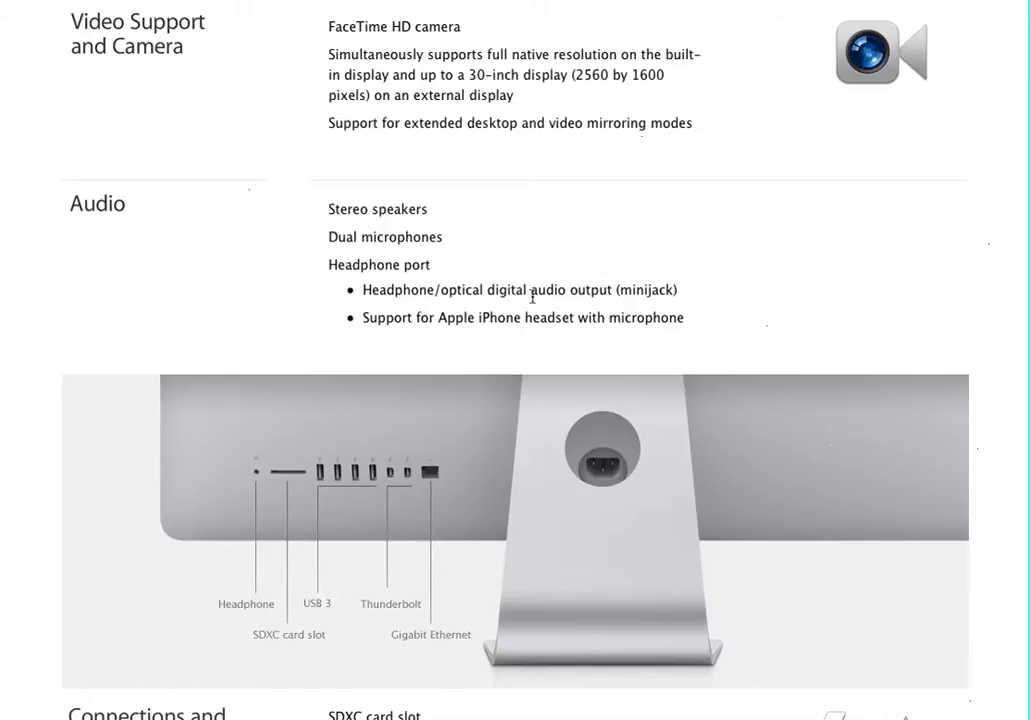
mouse_move(712, 310)
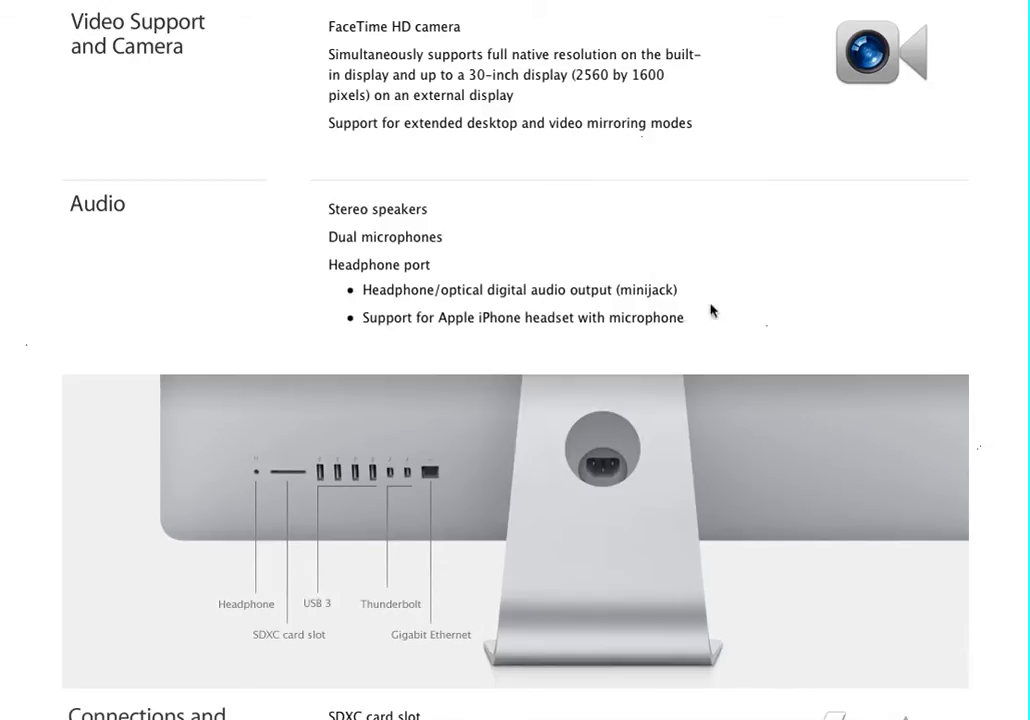
scroll(down, 3)
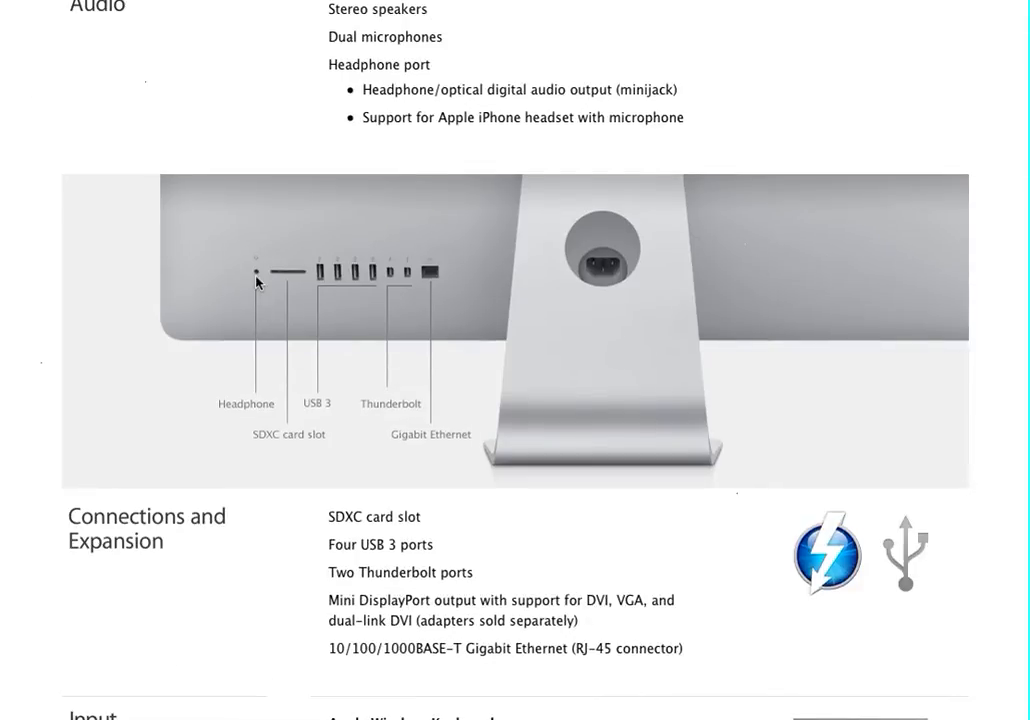
mouse_move(270, 312)
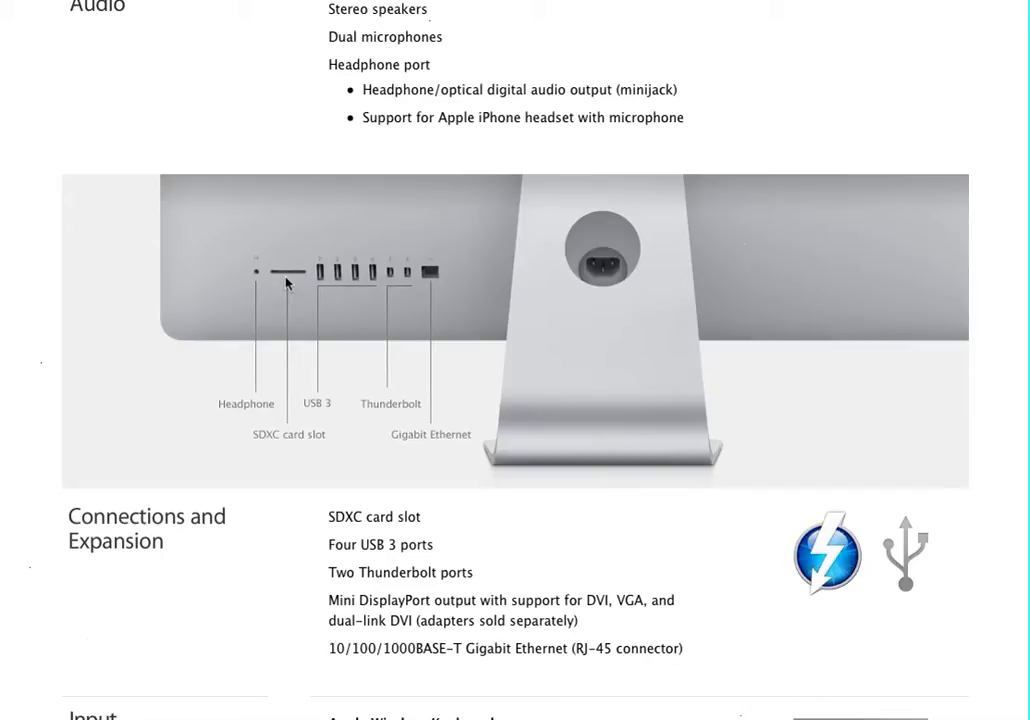
mouse_move(366, 294)
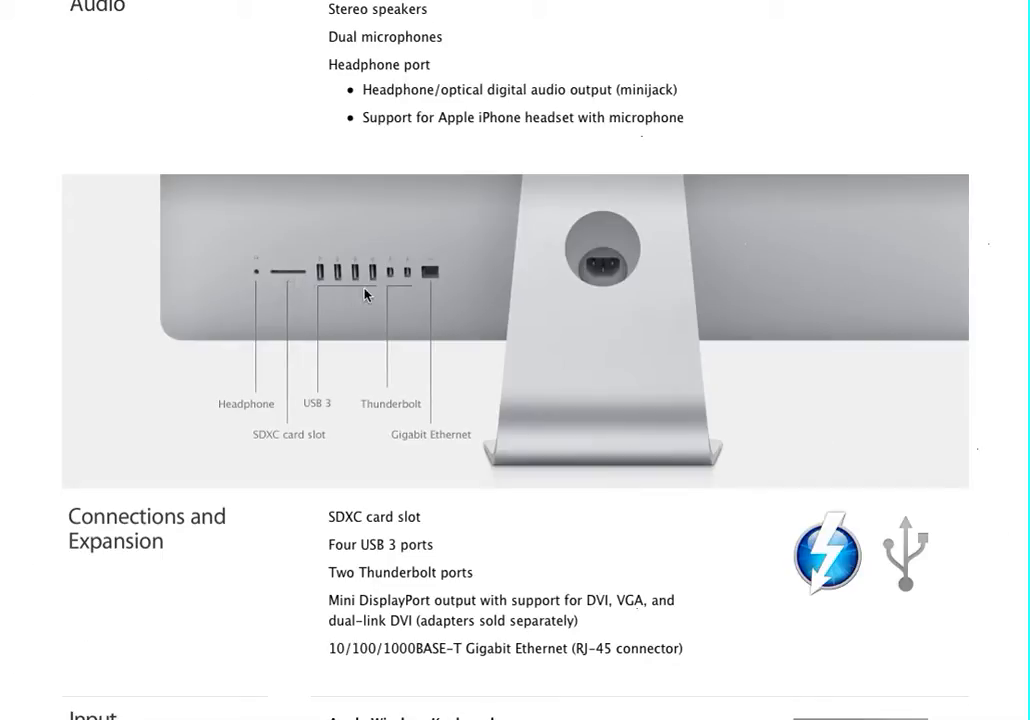
mouse_move(378, 296)
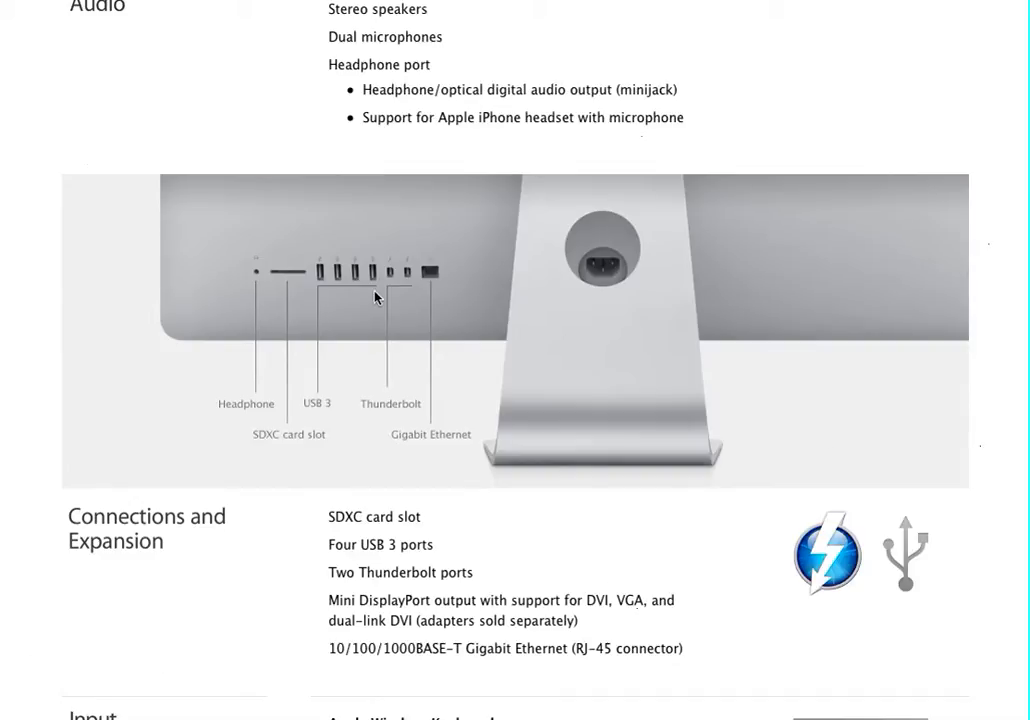
mouse_move(398, 304)
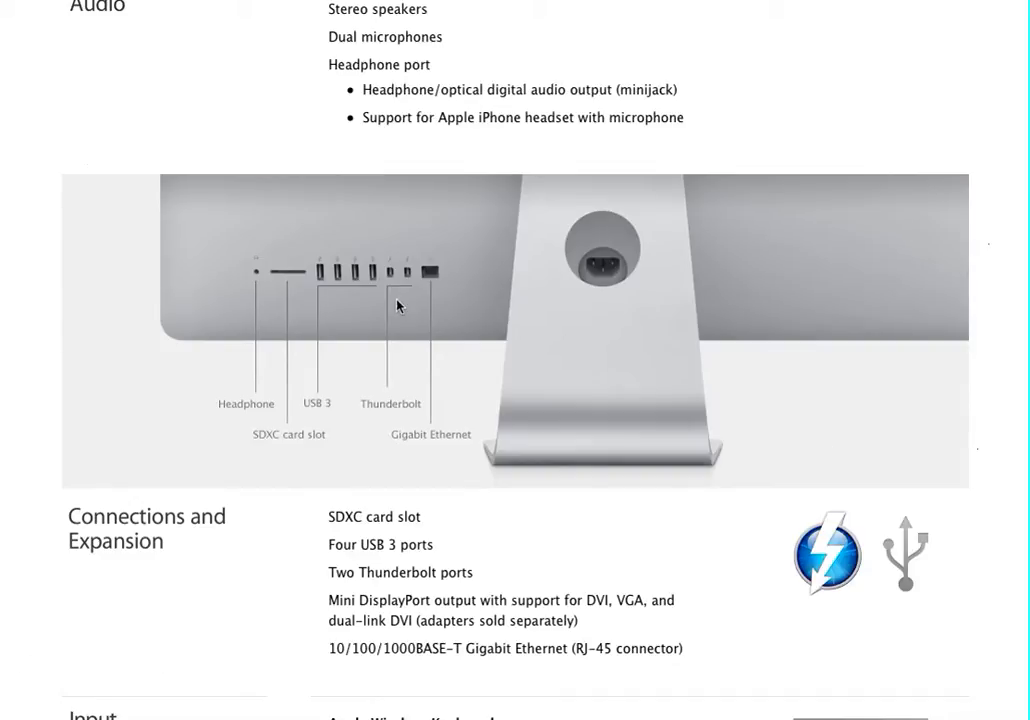
mouse_move(348, 324)
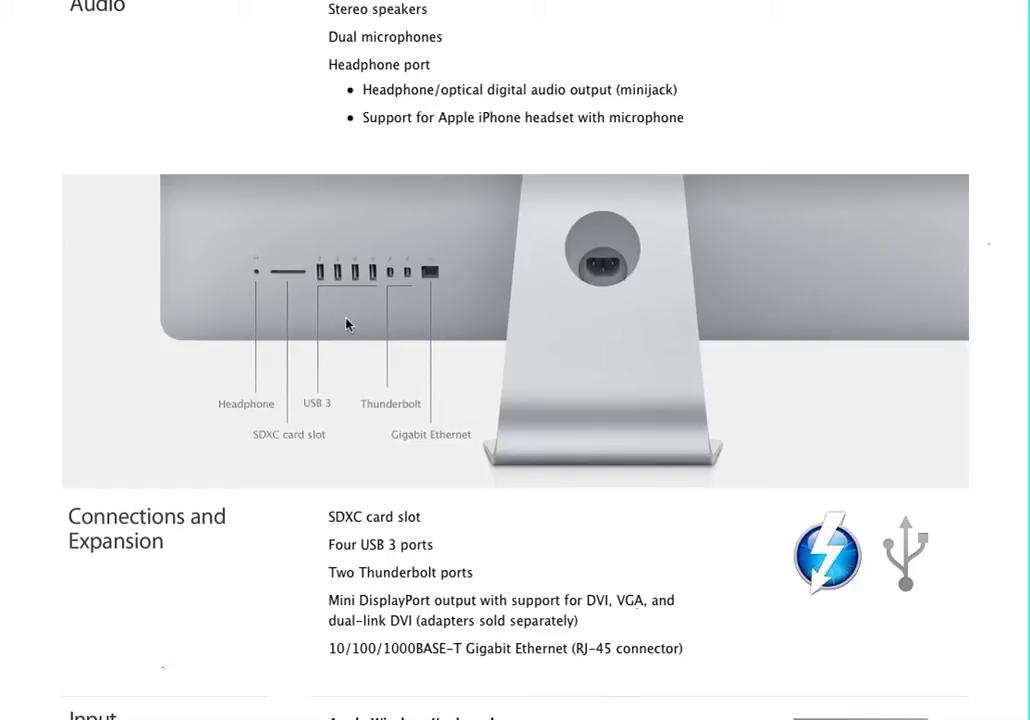
mouse_move(368, 294)
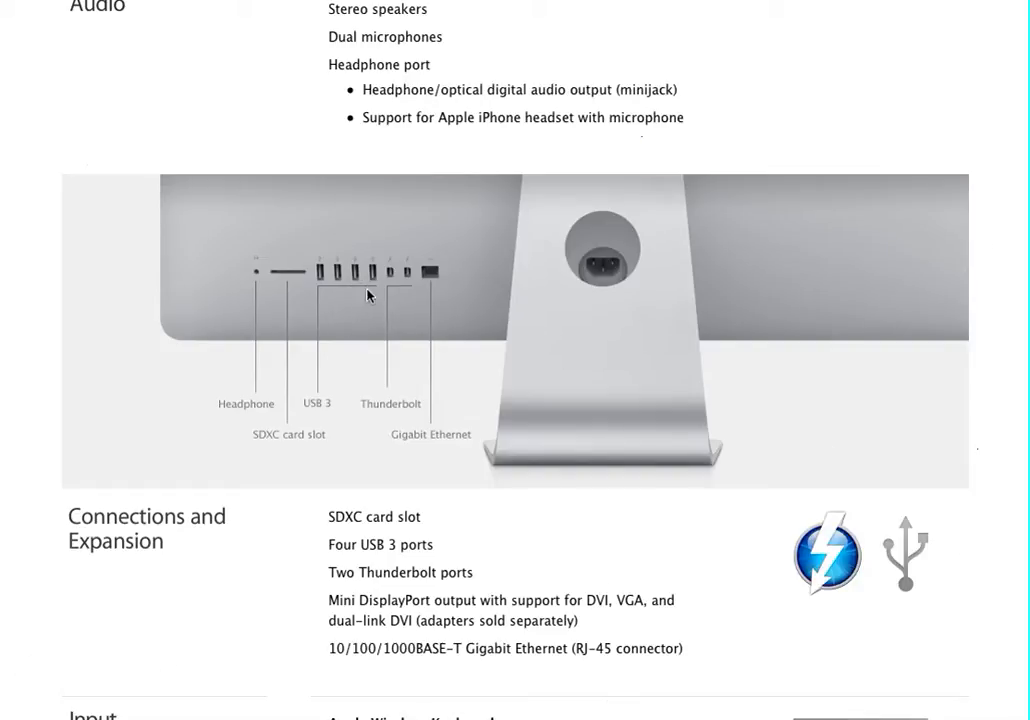
mouse_move(400, 334)
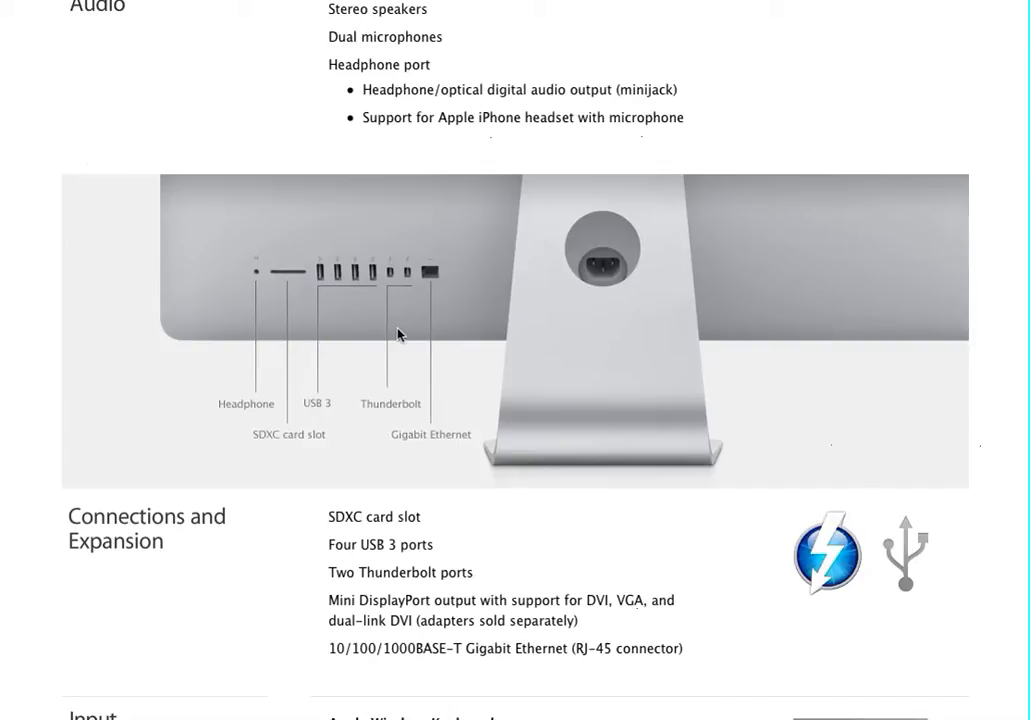
mouse_move(398, 306)
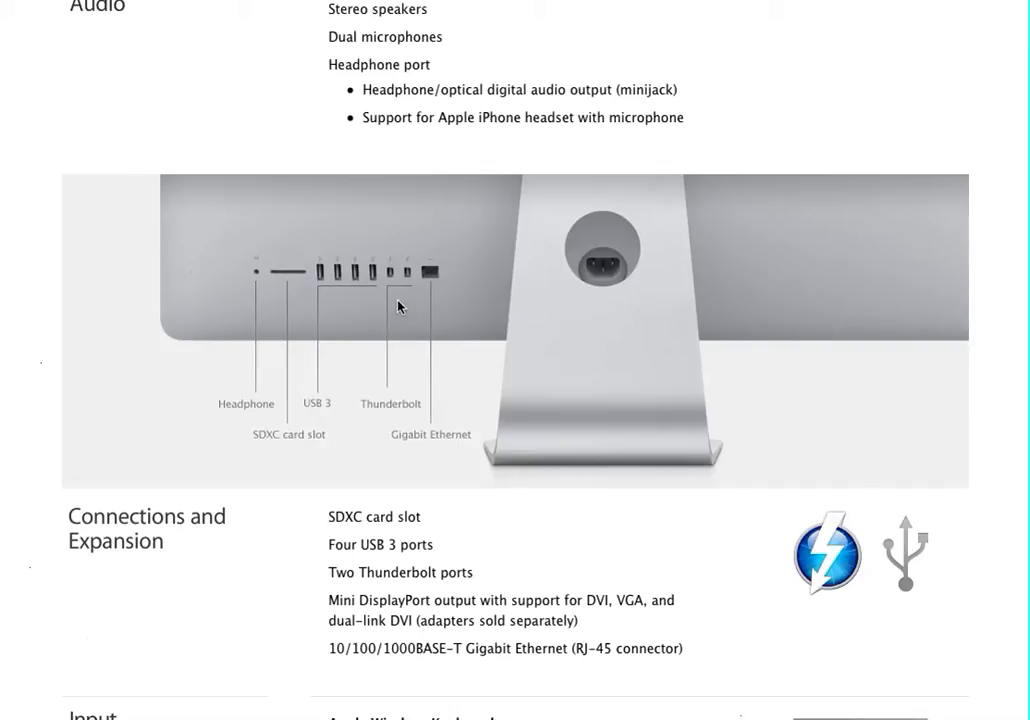
mouse_move(436, 284)
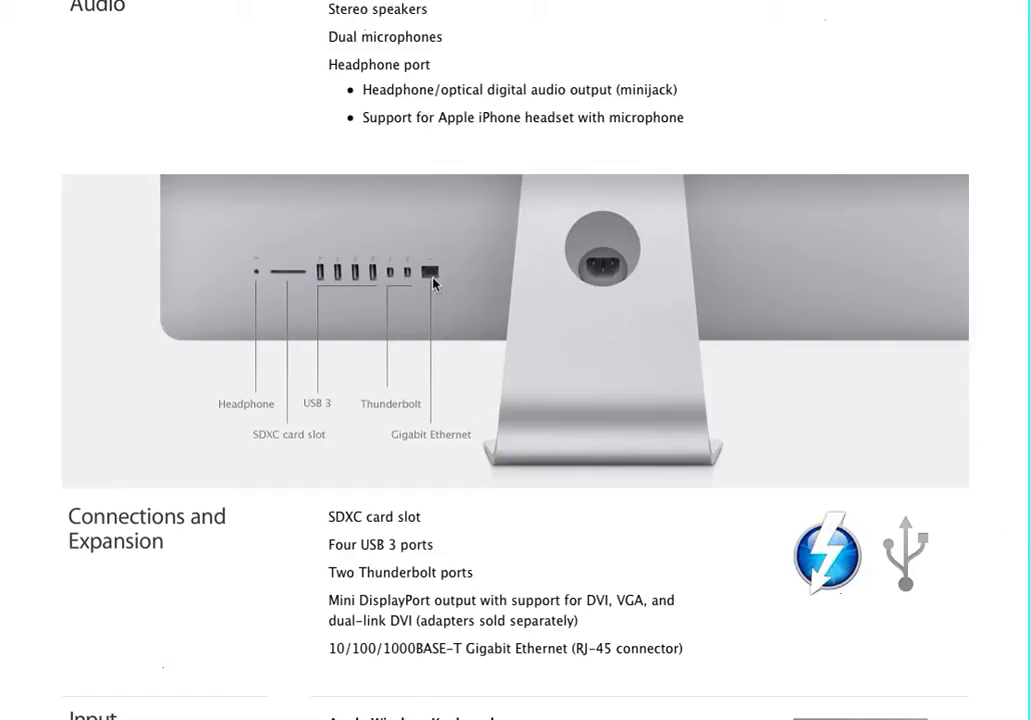
mouse_move(452, 292)
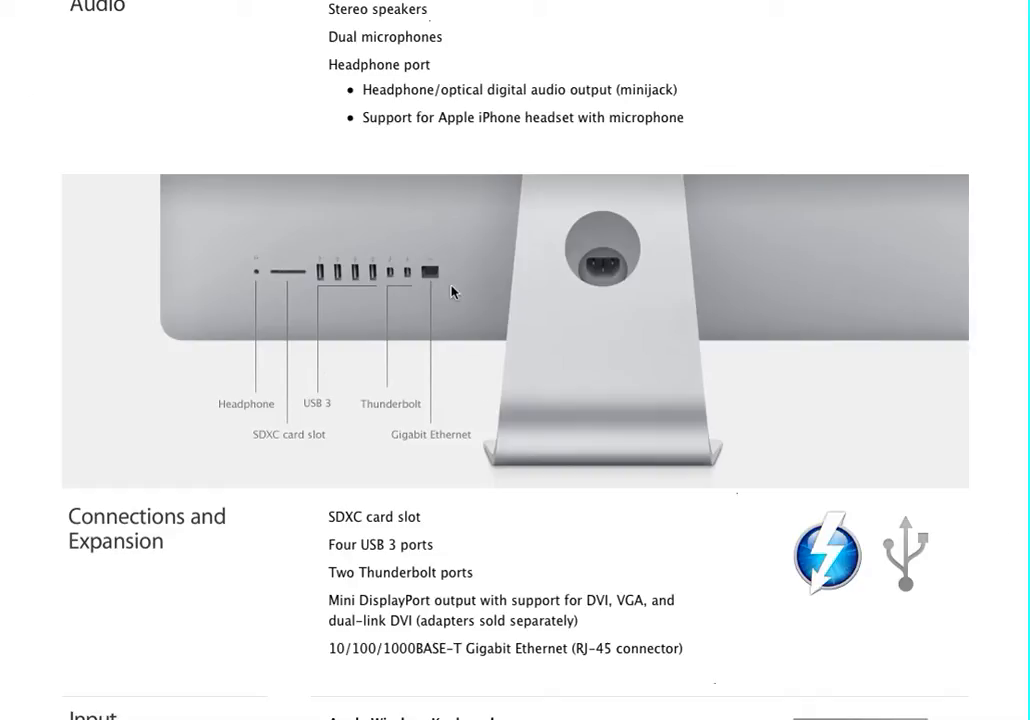
mouse_move(456, 296)
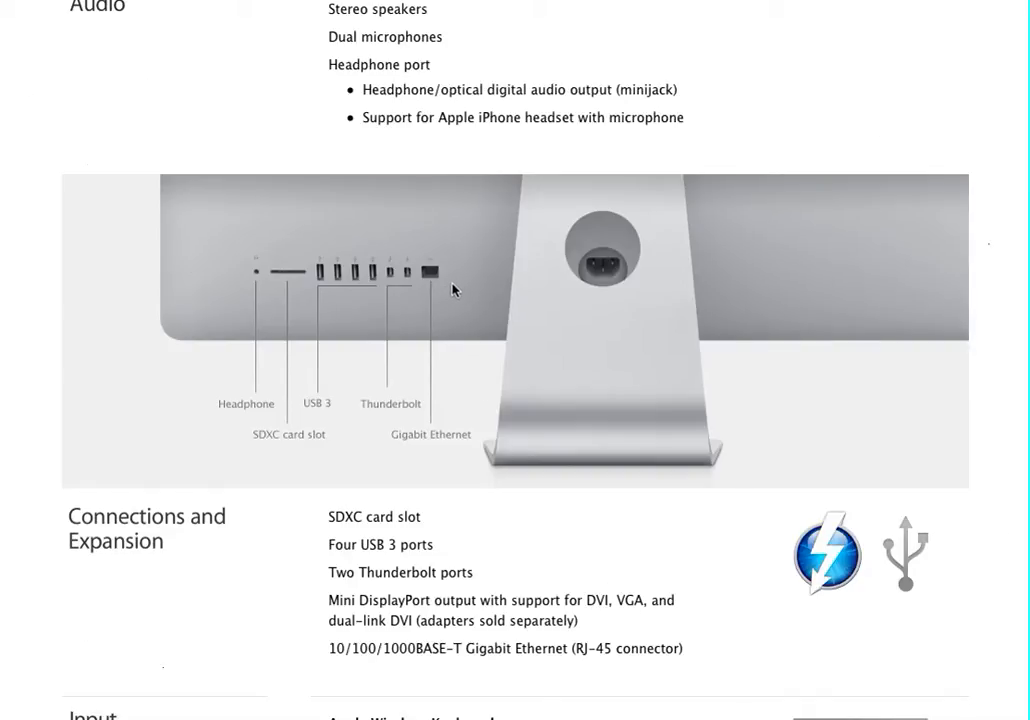
mouse_move(456, 276)
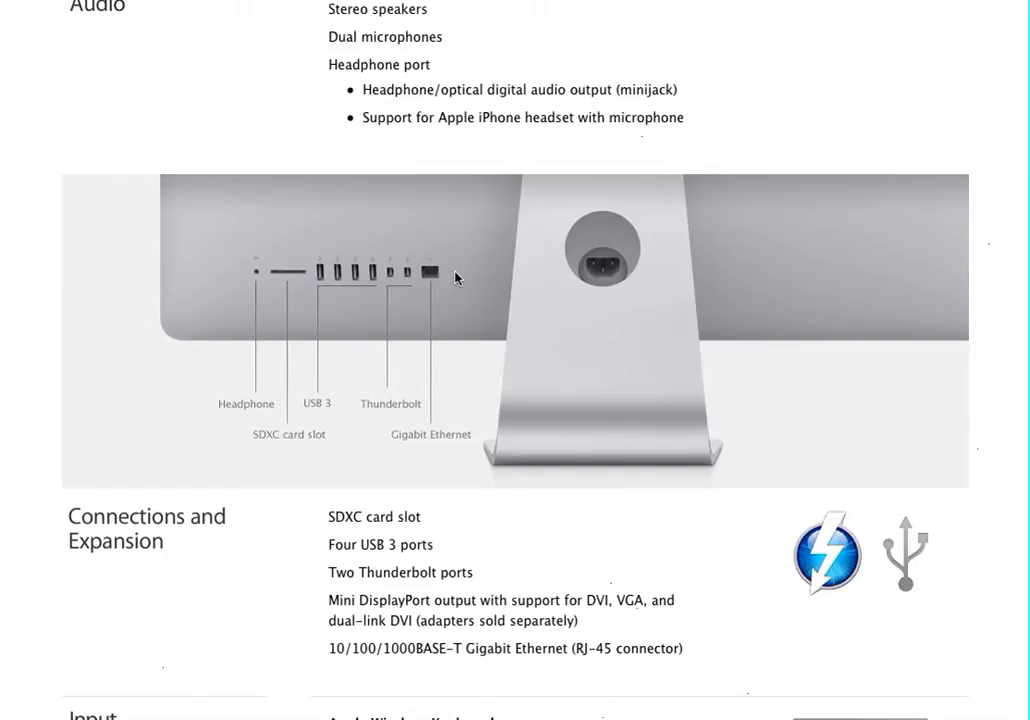
scroll(down, 3)
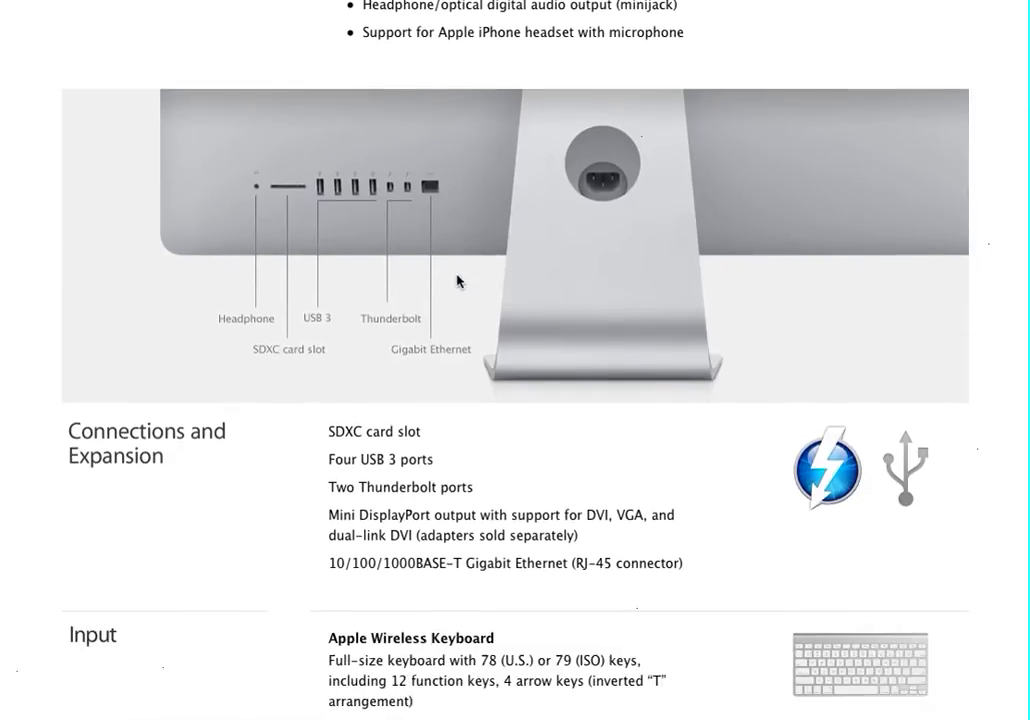
scroll(down, 3)
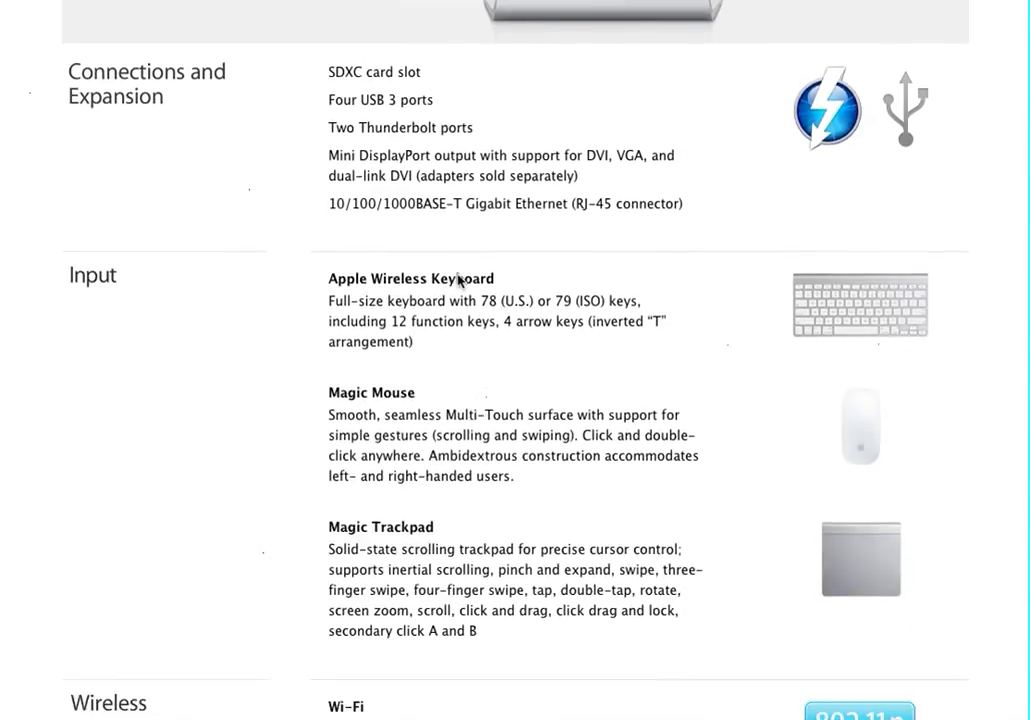
scroll(down, 3)
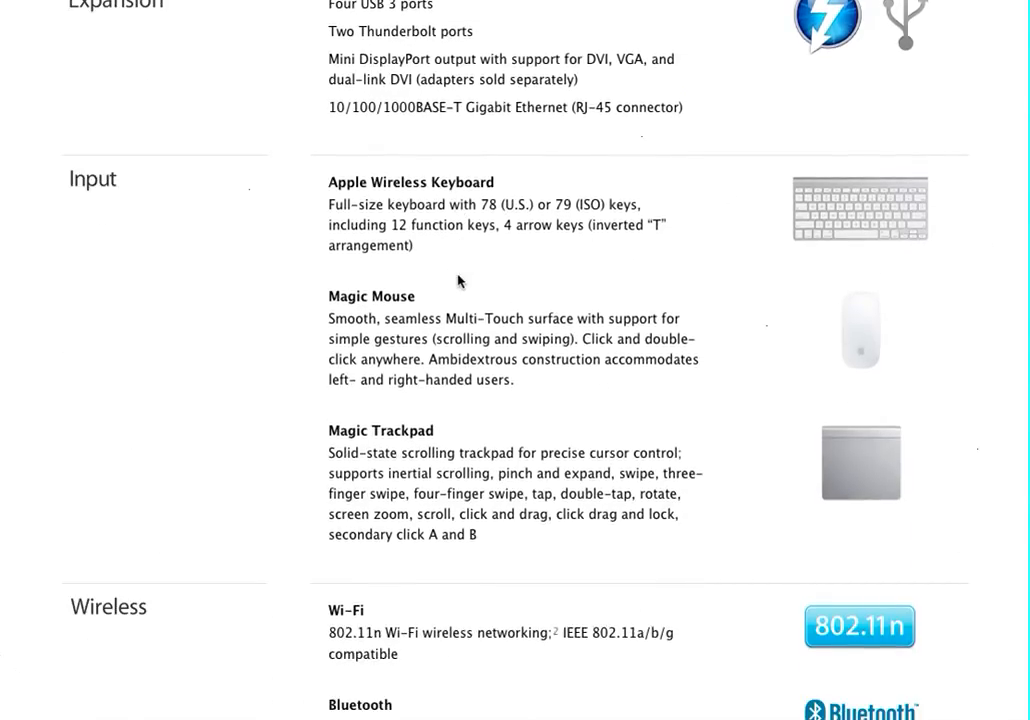
scroll(down, 3)
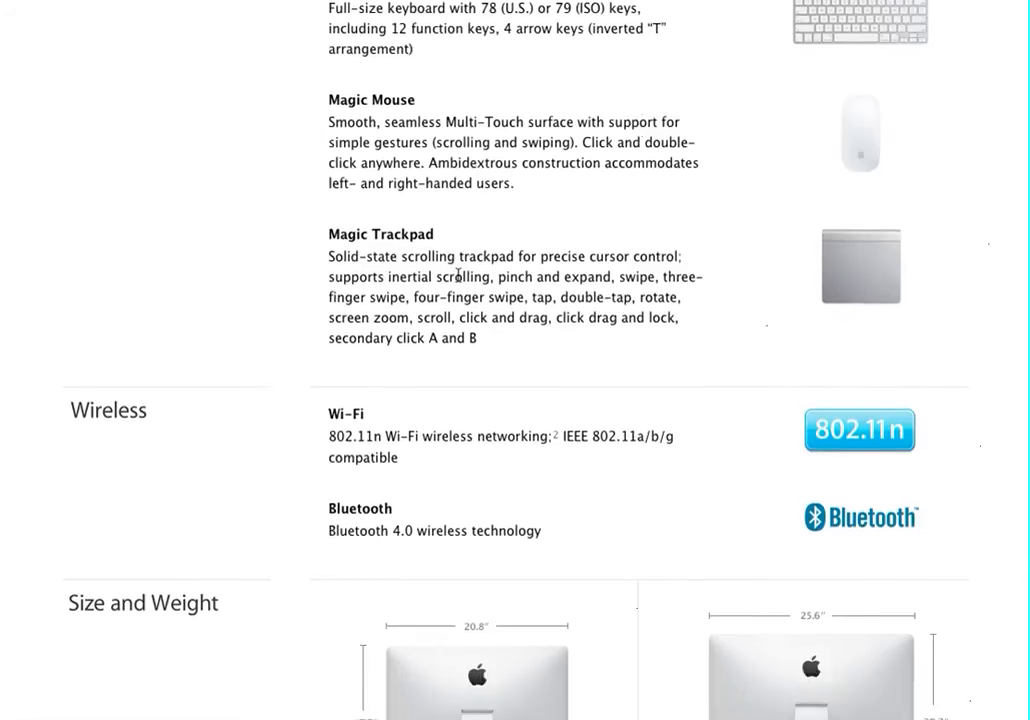
scroll(down, 3)
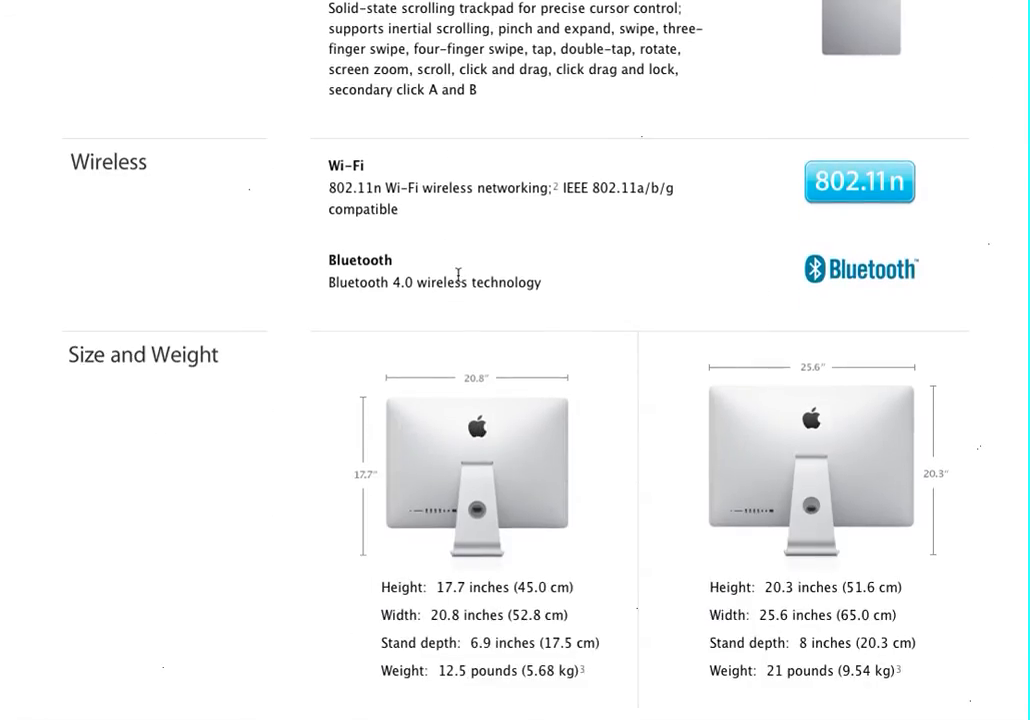
scroll(down, 3)
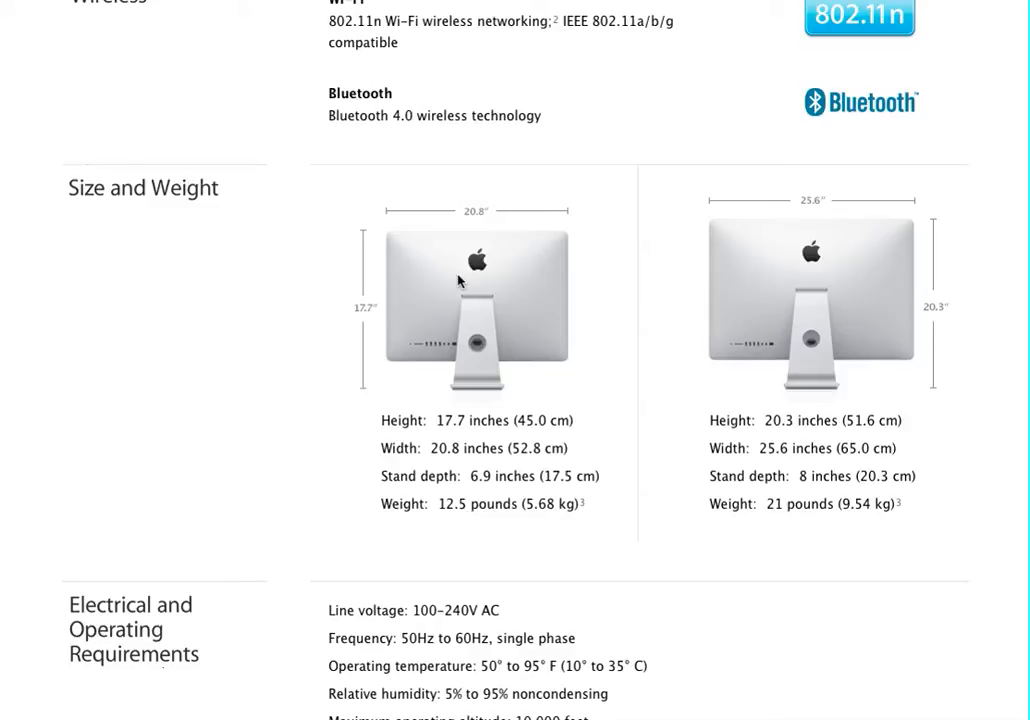
scroll(down, 3)
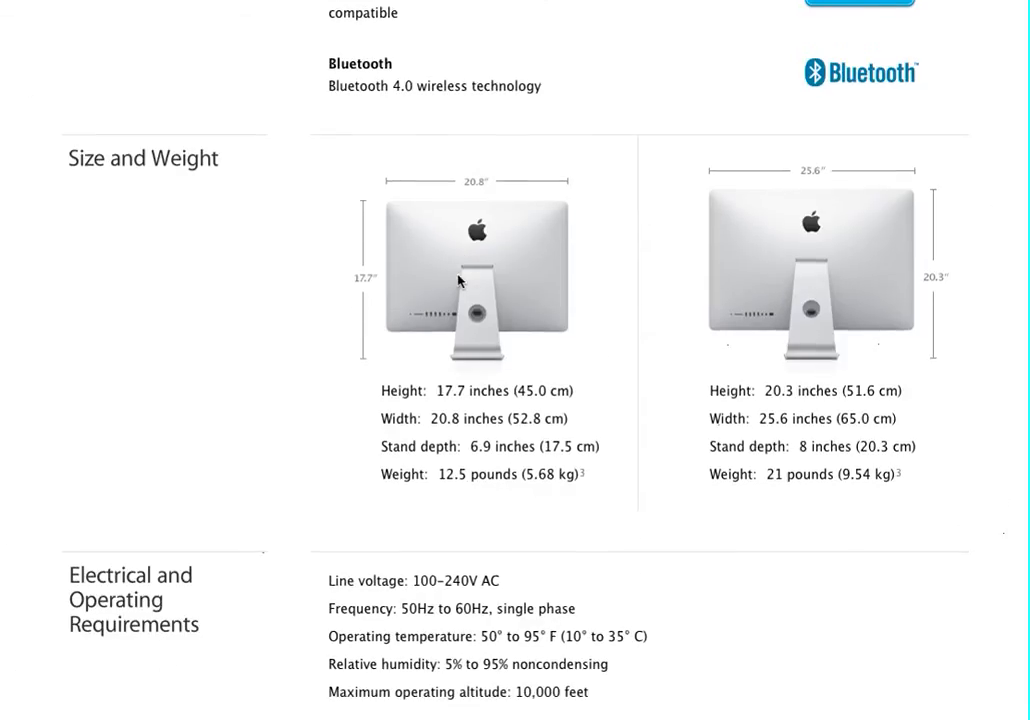
scroll(down, 3)
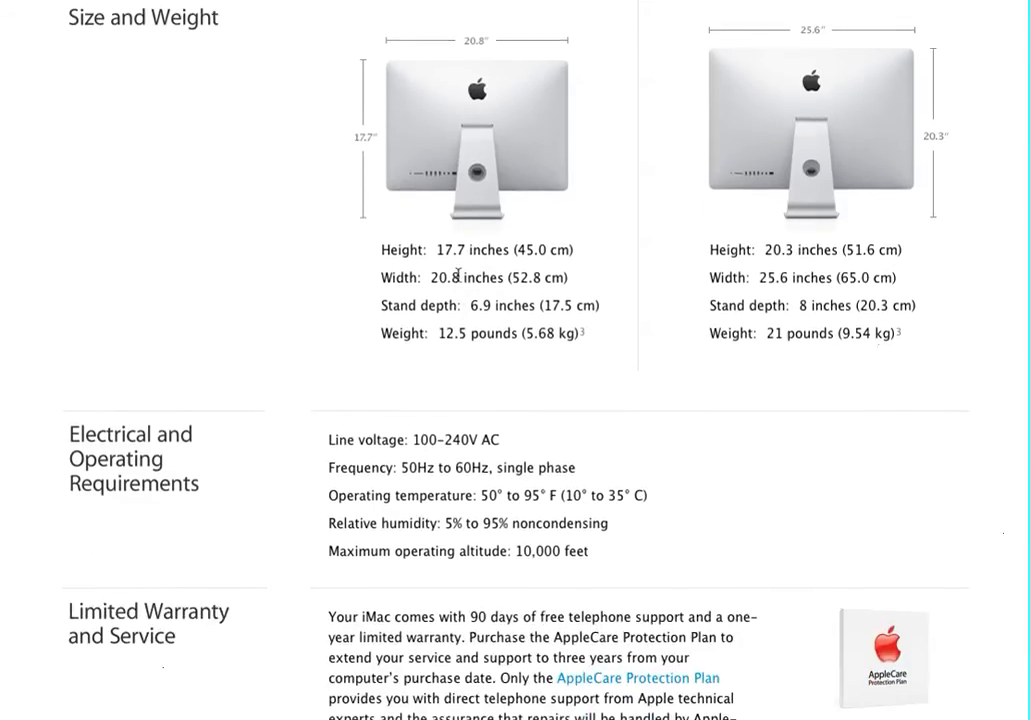
scroll(down, 3)
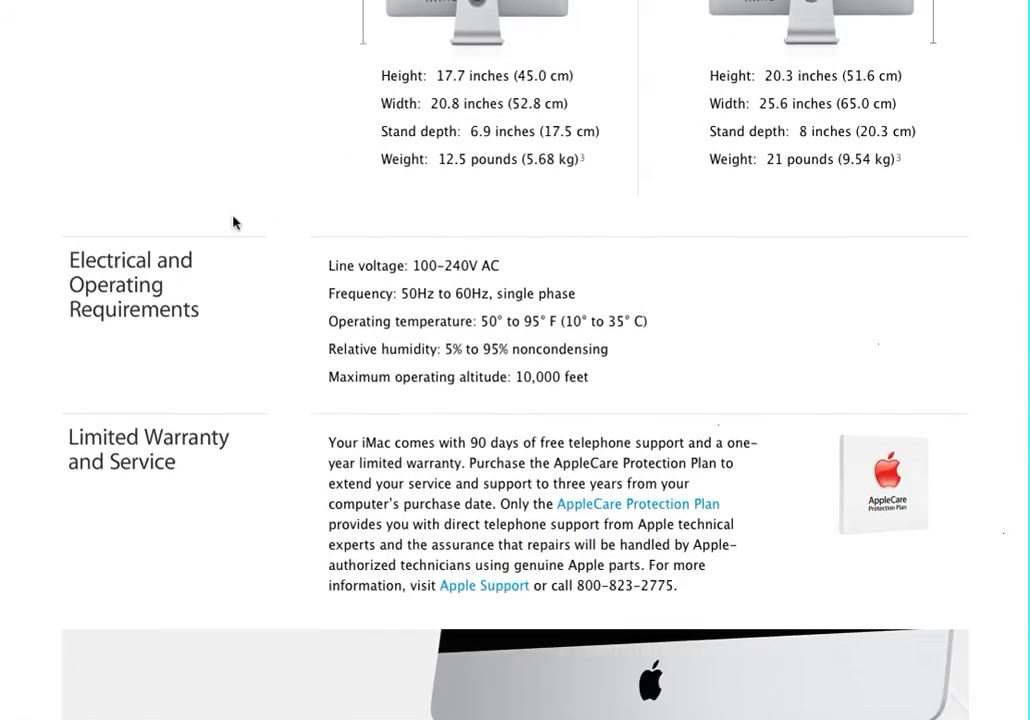
mouse_move(290, 288)
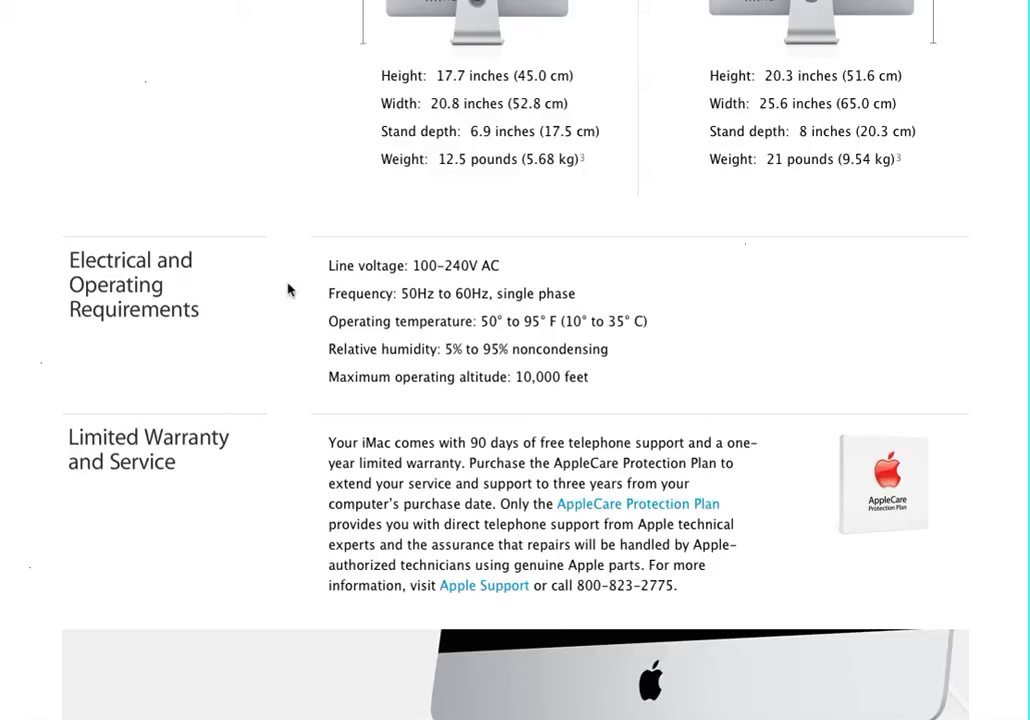
scroll(down, 3)
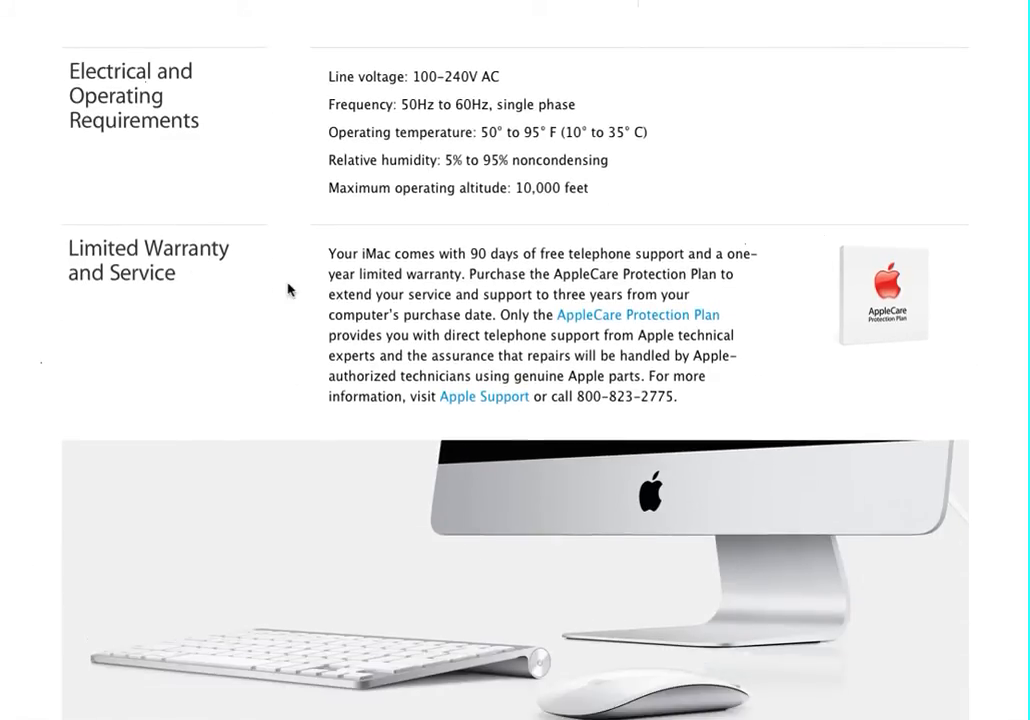
scroll(down, 3)
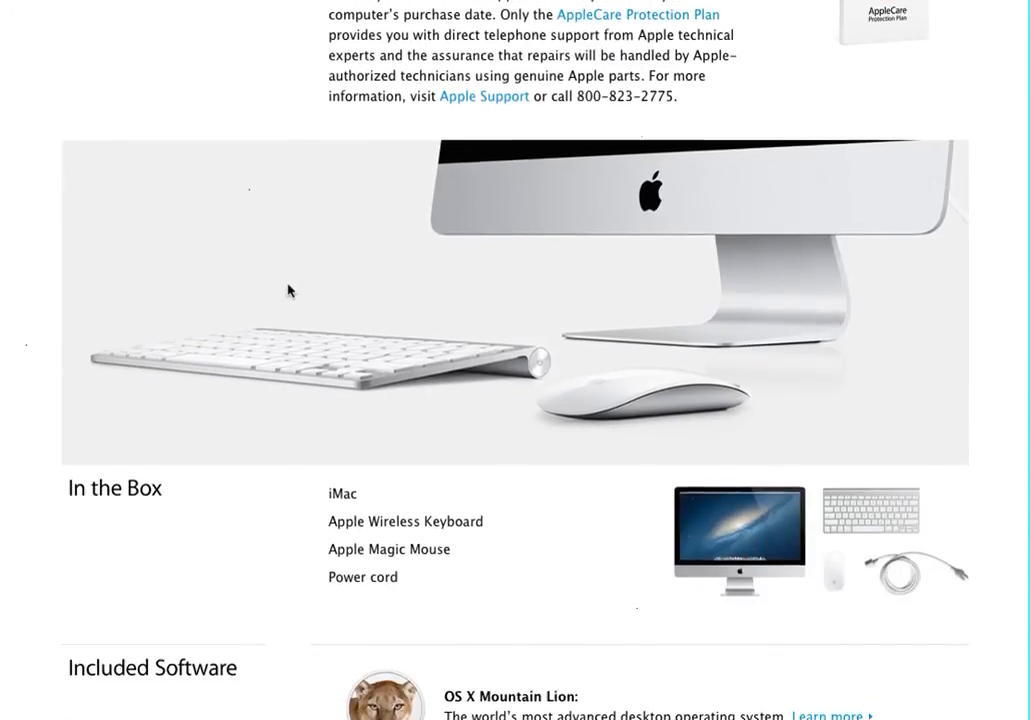
scroll(down, 3)
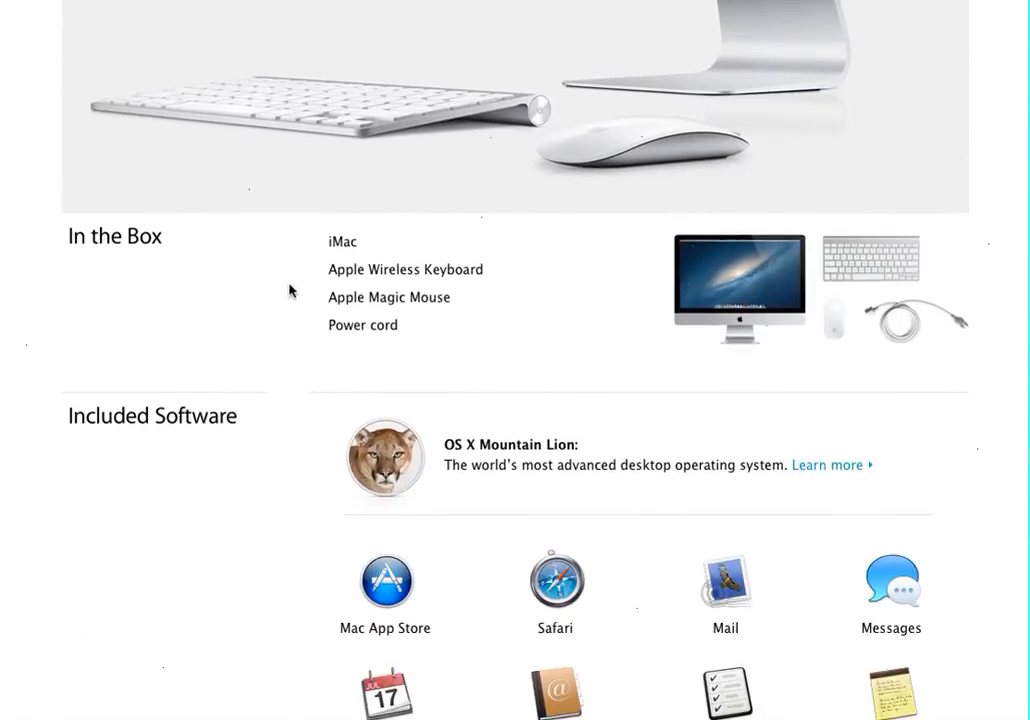
scroll(down, 3)
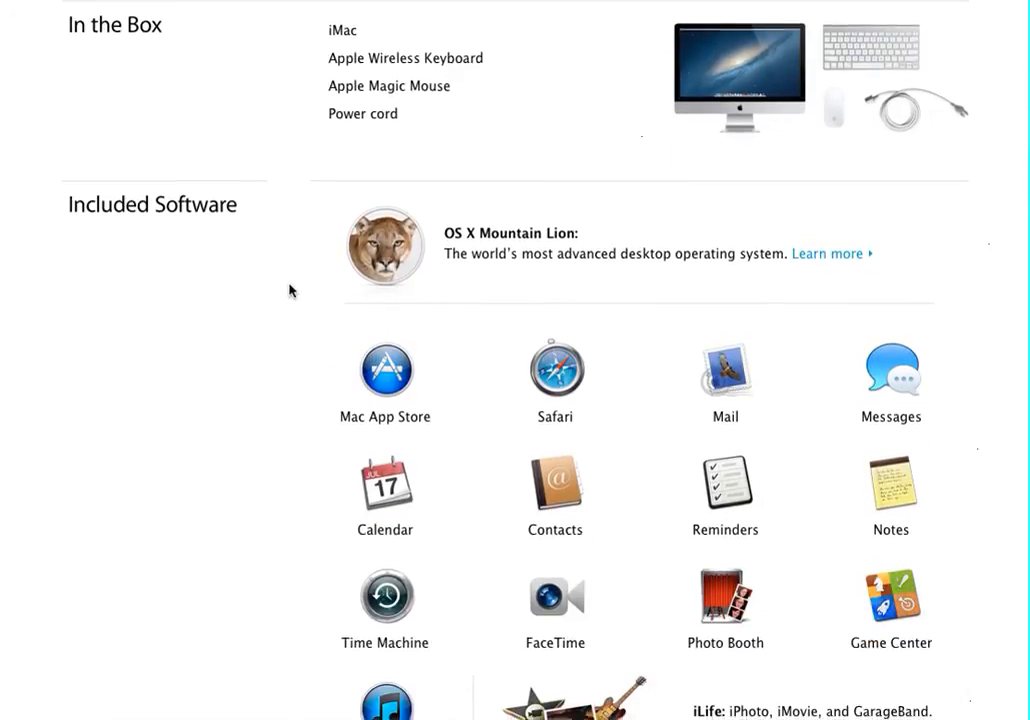
scroll(down, 3)
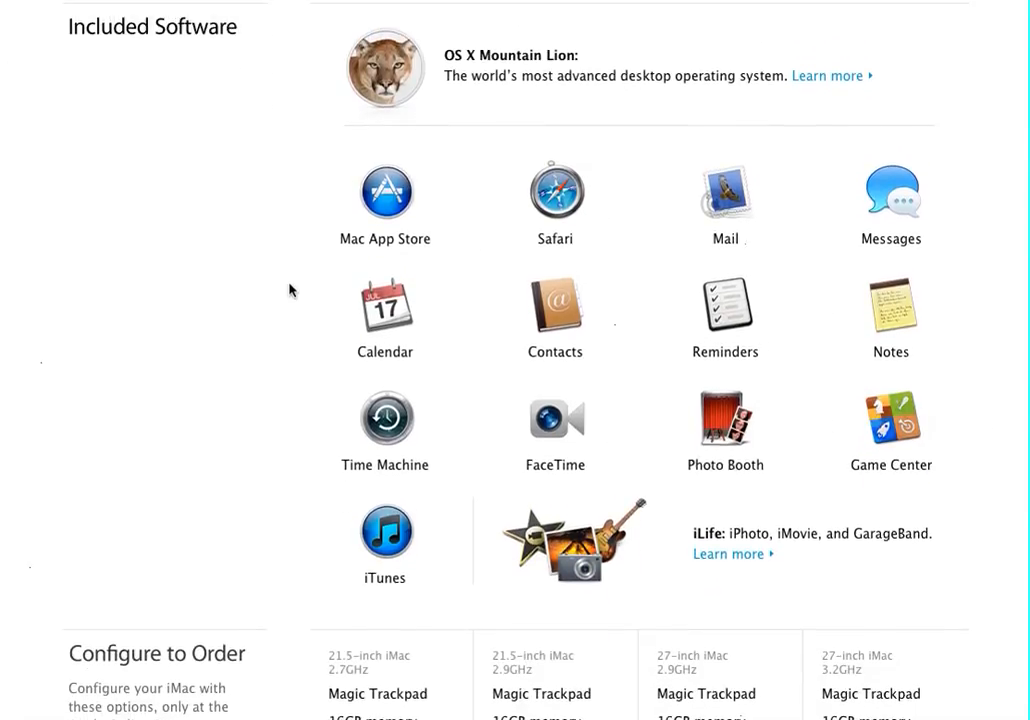
mouse_move(718, 328)
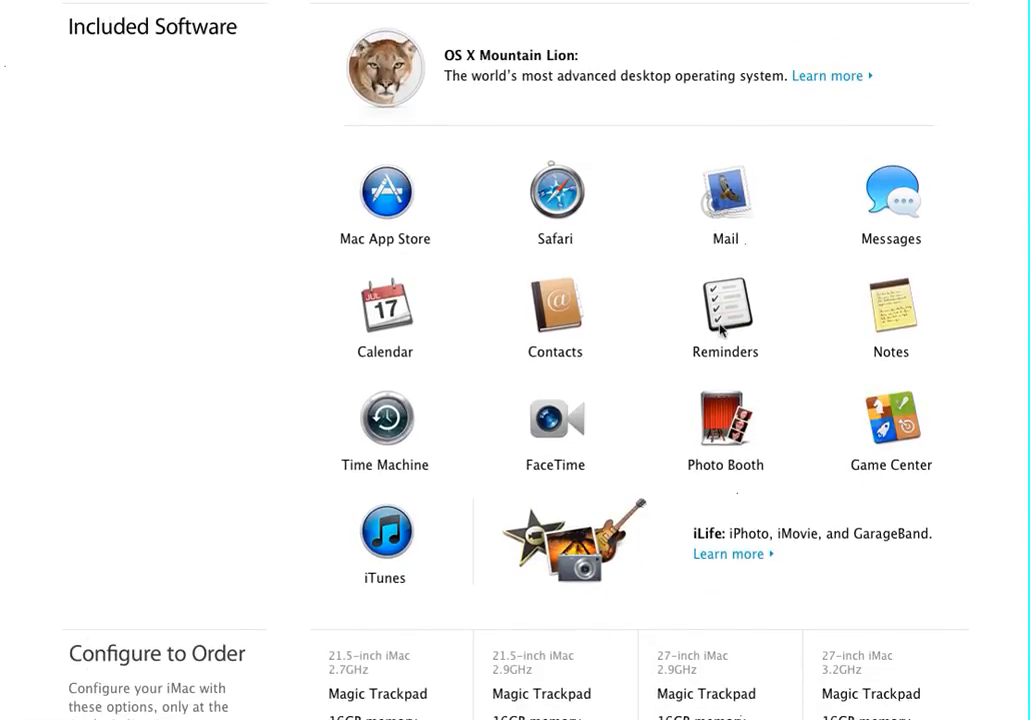
mouse_move(976, 334)
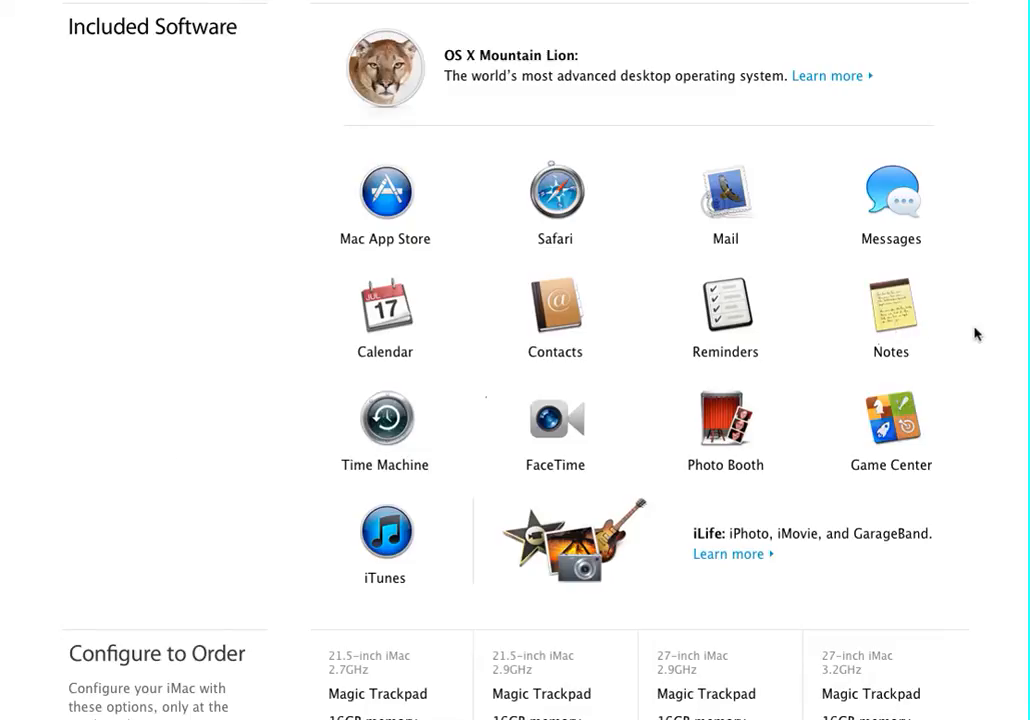
mouse_move(998, 312)
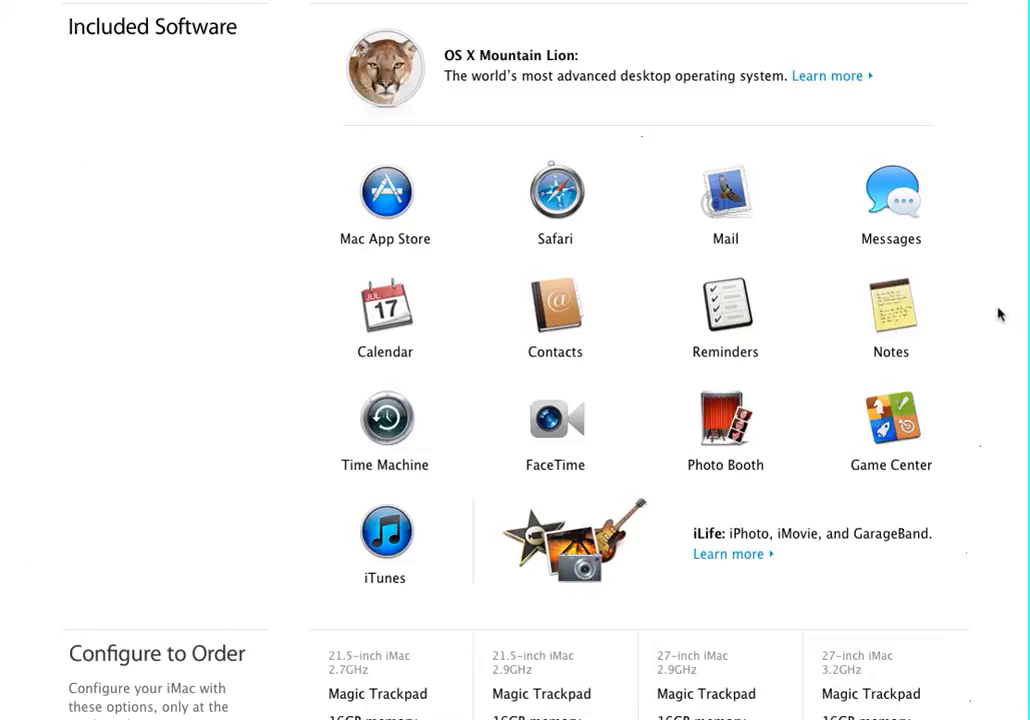
scroll(down, 3)
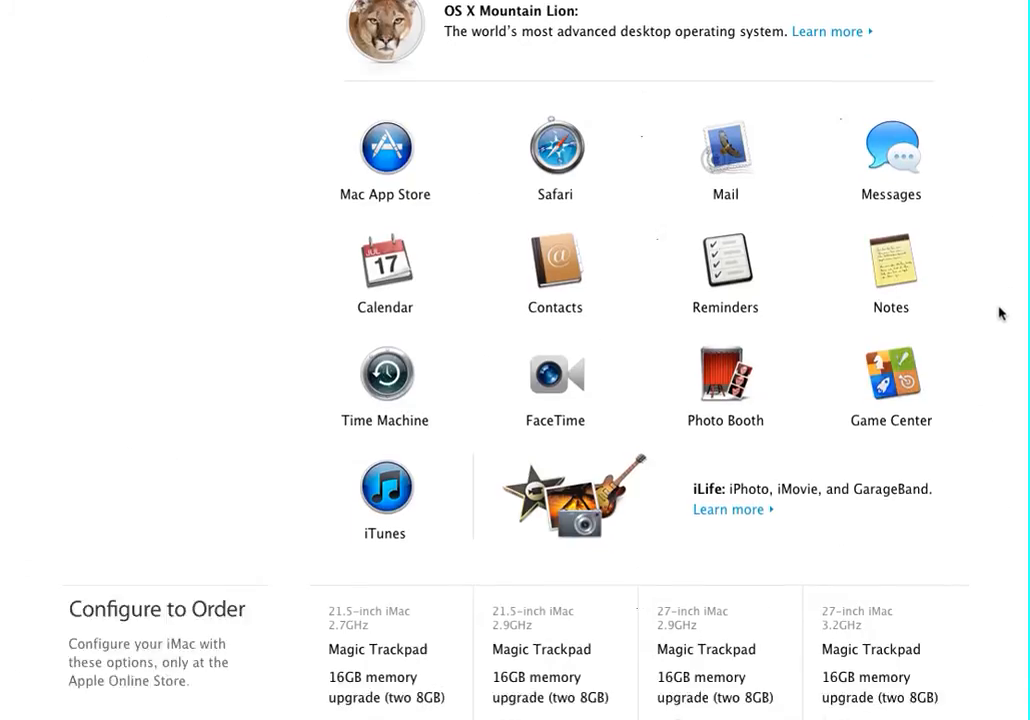
scroll(down, 3)
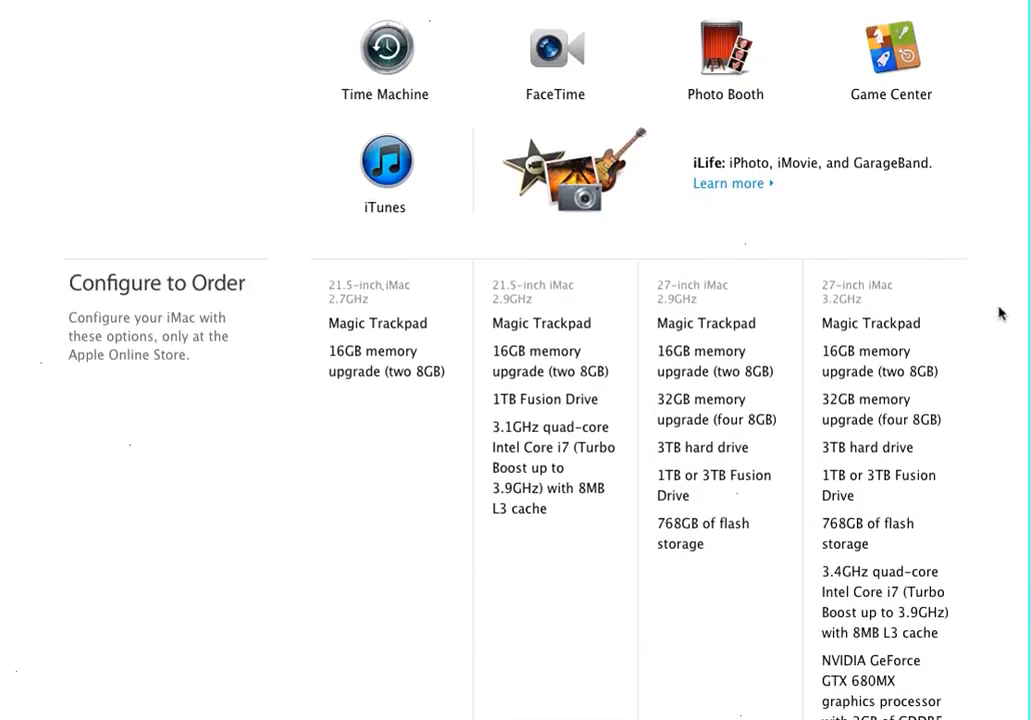
scroll(down, 3)
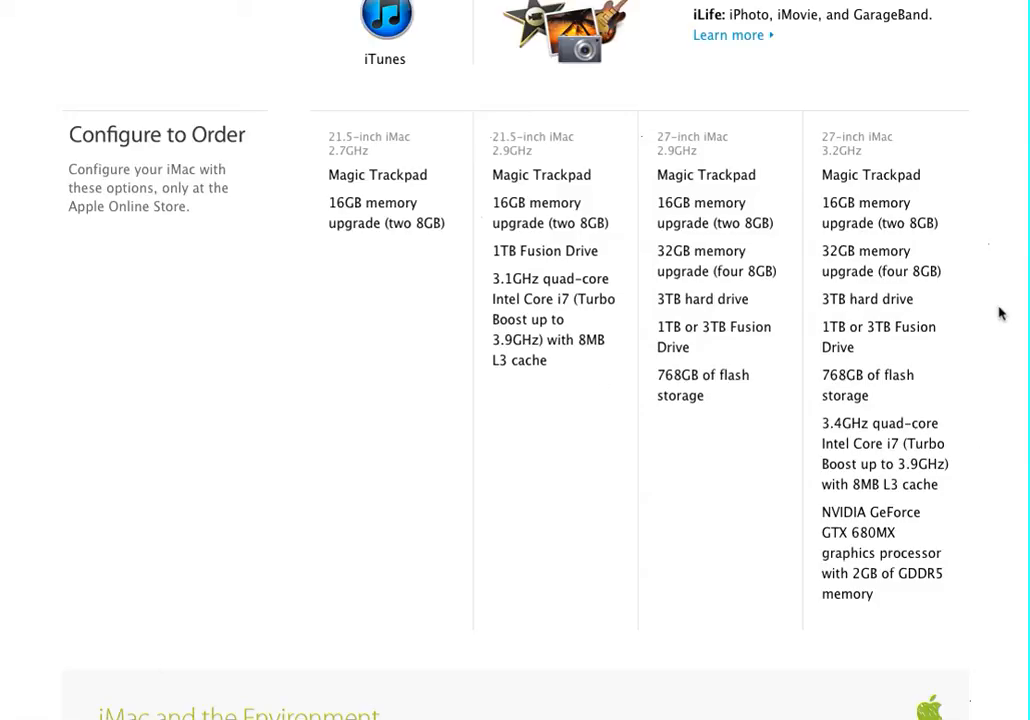
scroll(down, 3)
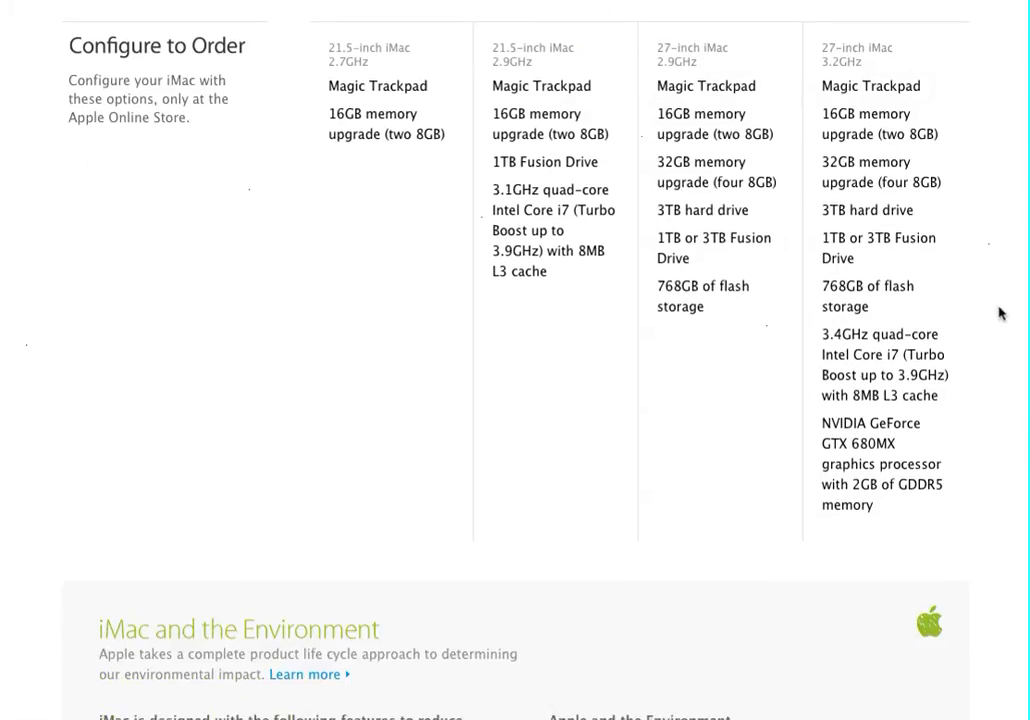
scroll(down, 3)
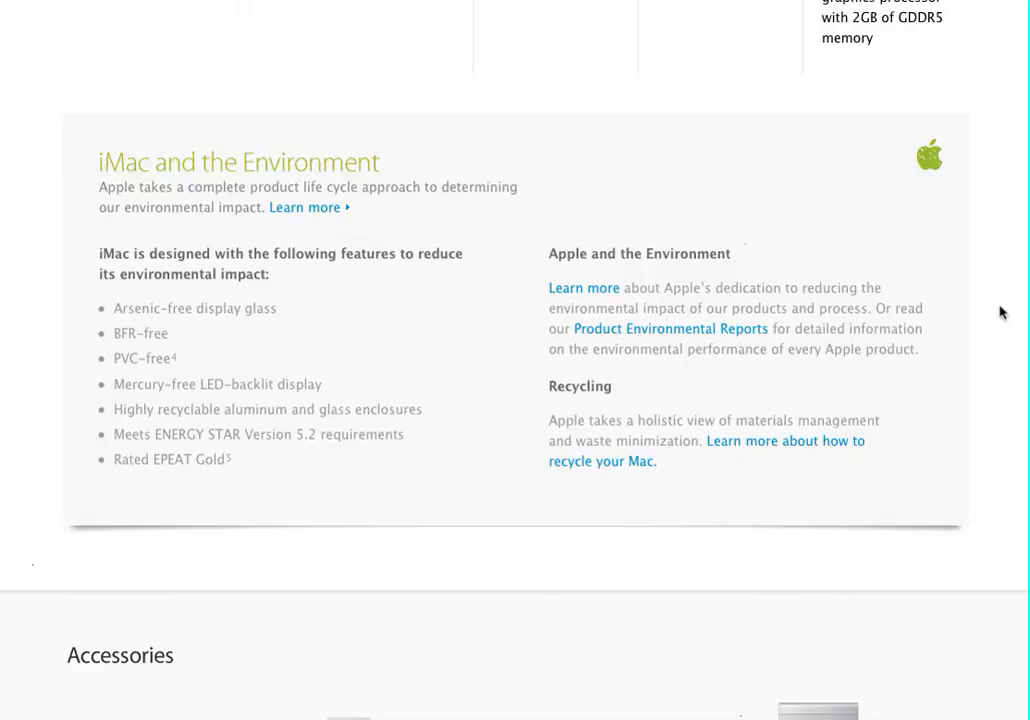
scroll(down, 3)
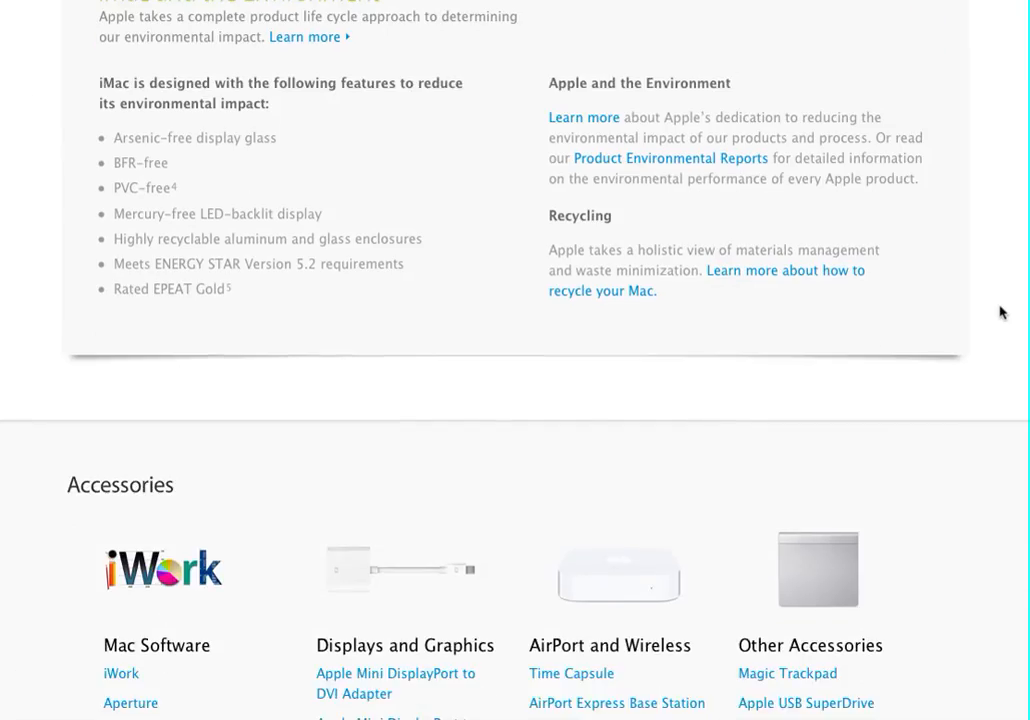
scroll(down, 3)
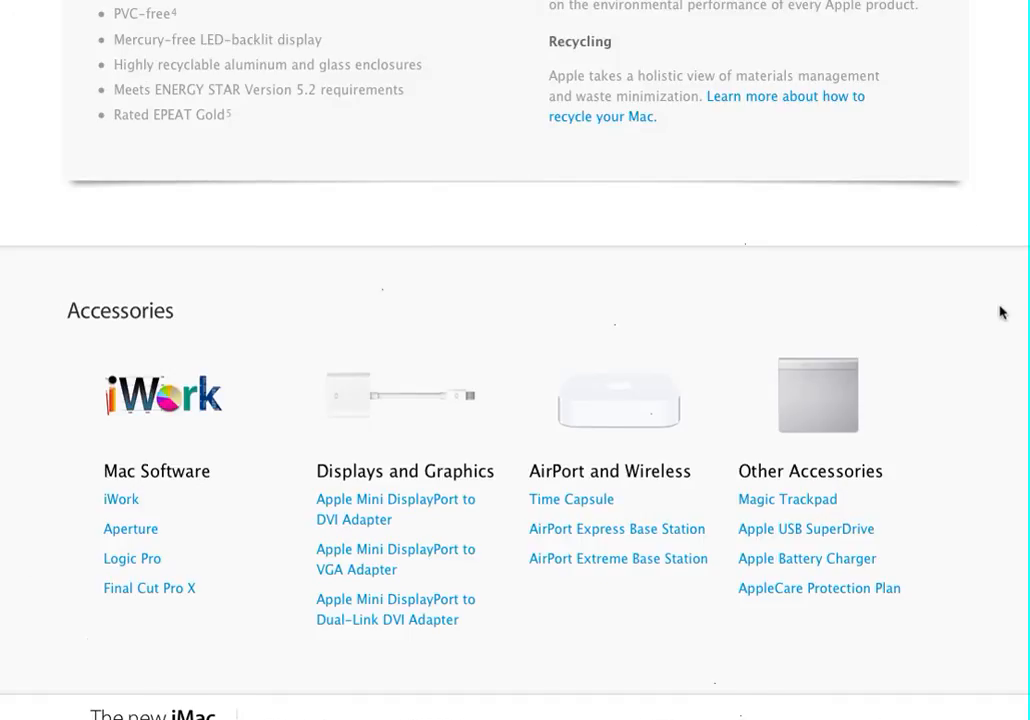
scroll(down, 3)
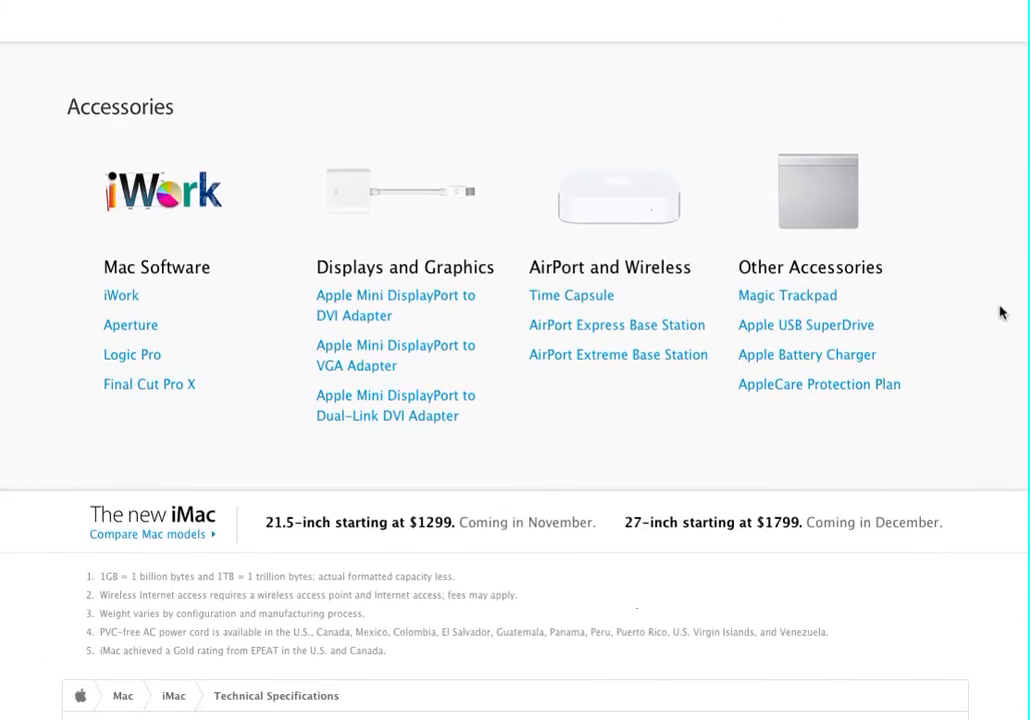
scroll(down, 3)
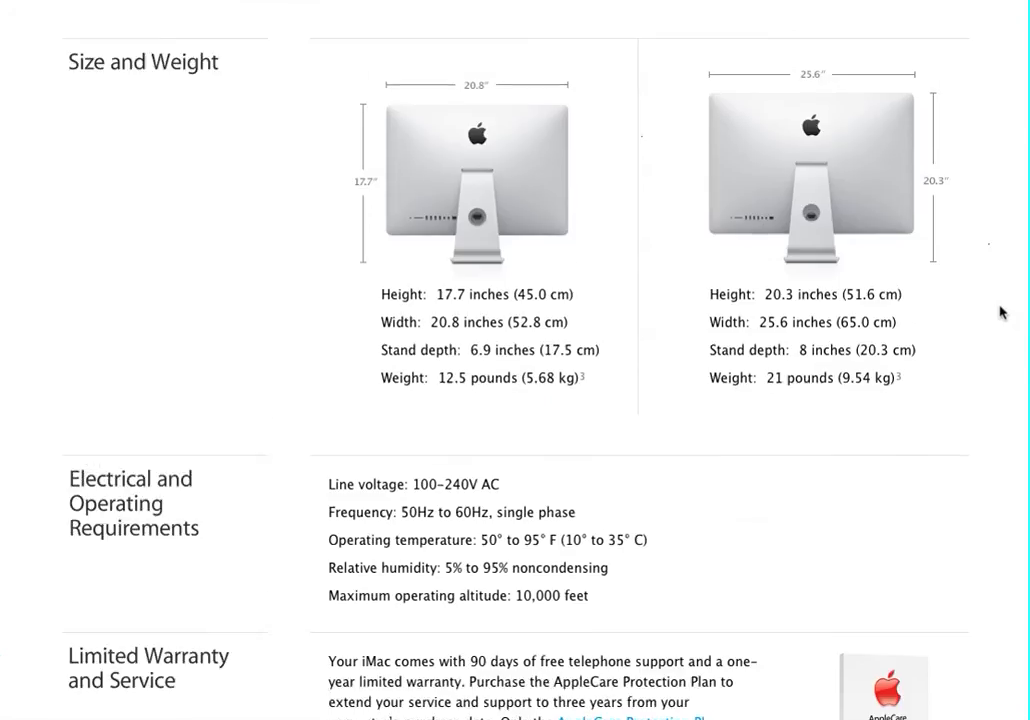
scroll(up, 3)
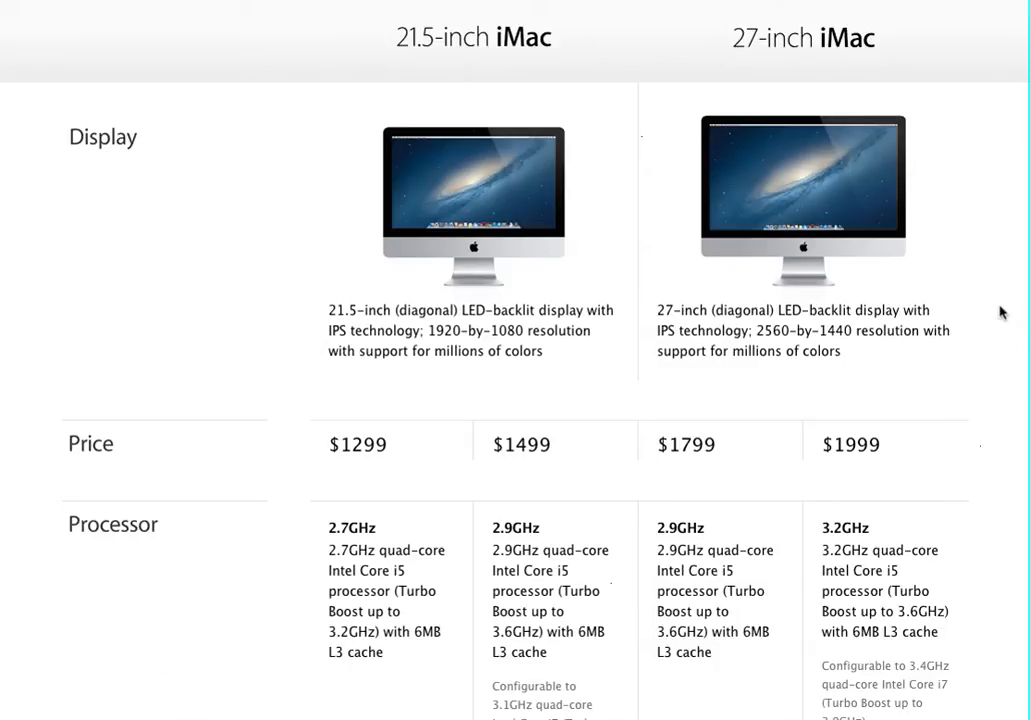
mouse_move(572, 128)
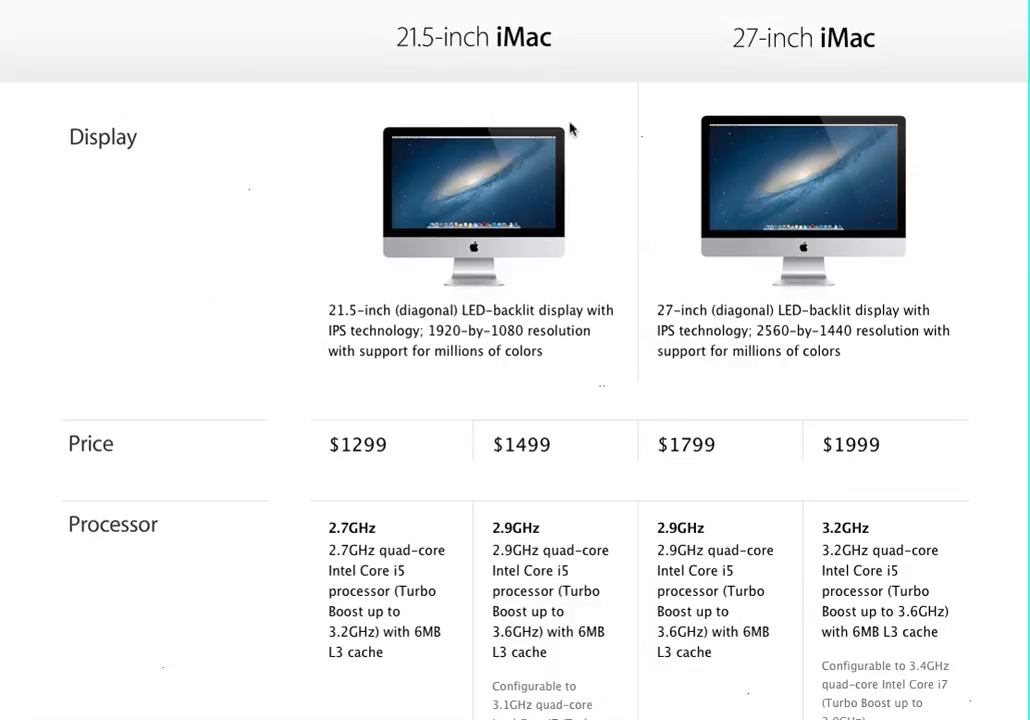
mouse_move(280, 120)
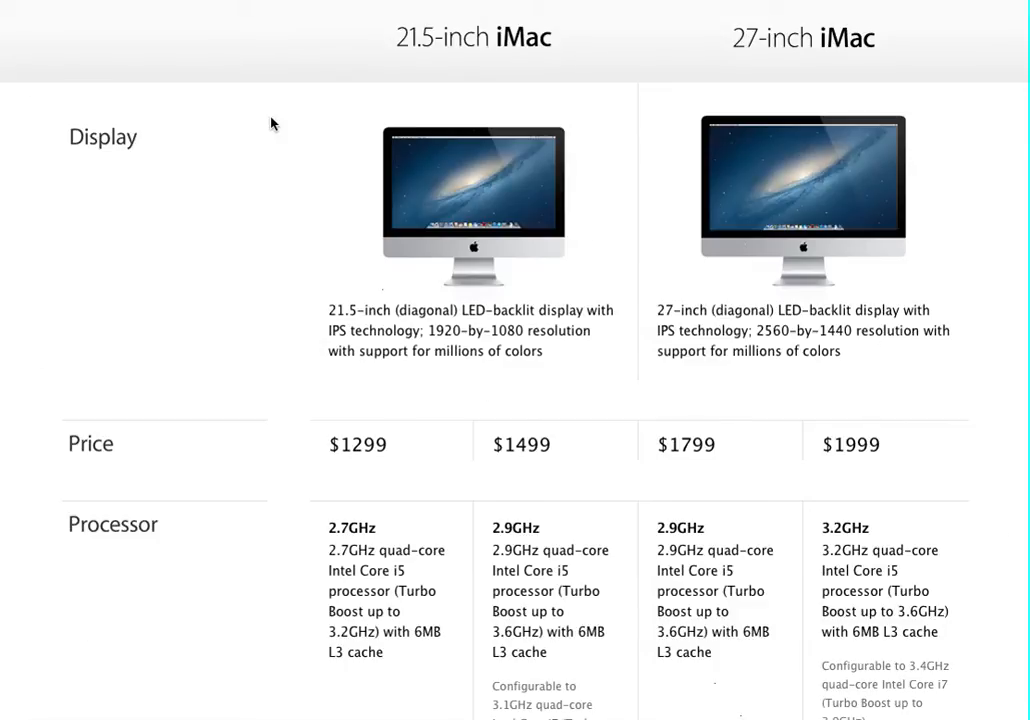
mouse_move(984, 56)
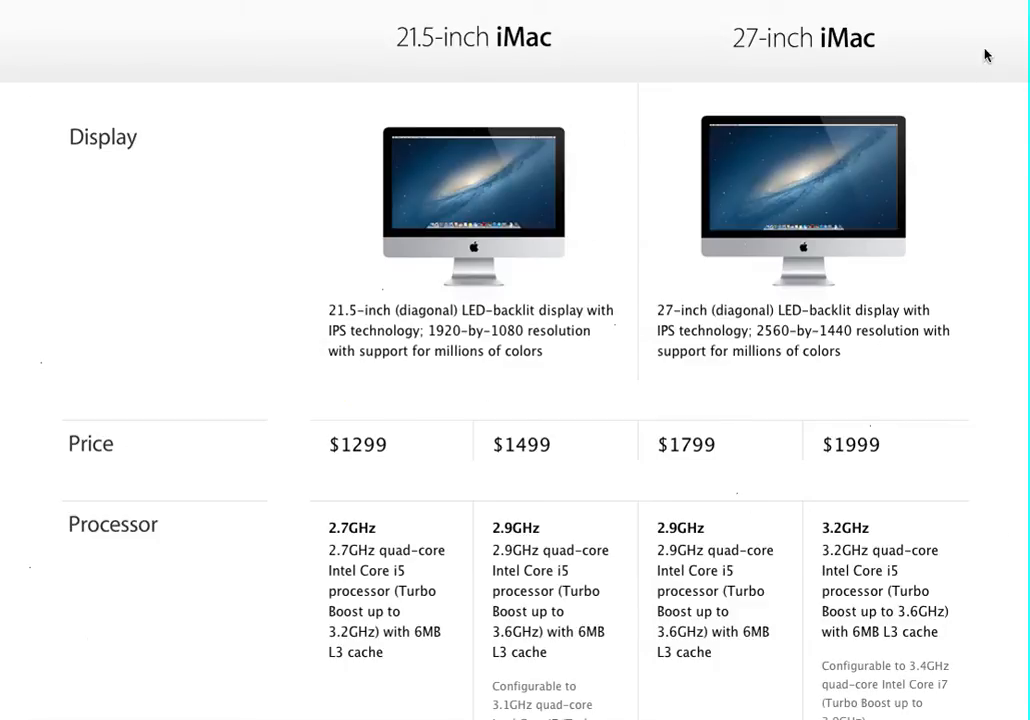